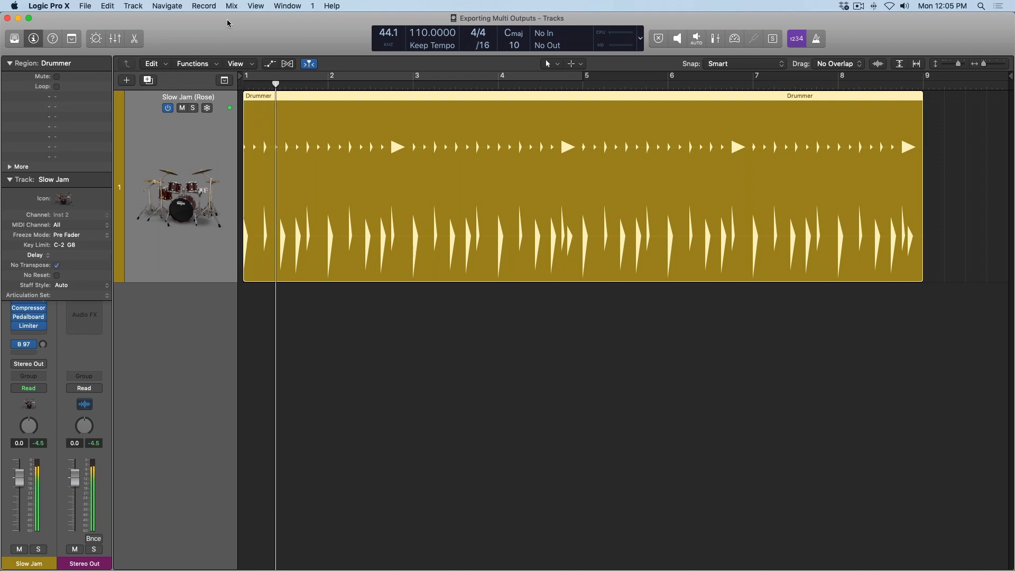
Play back the Drummer region and bring up the mixer with the Slow Jam channel strip.
click(353, 85)
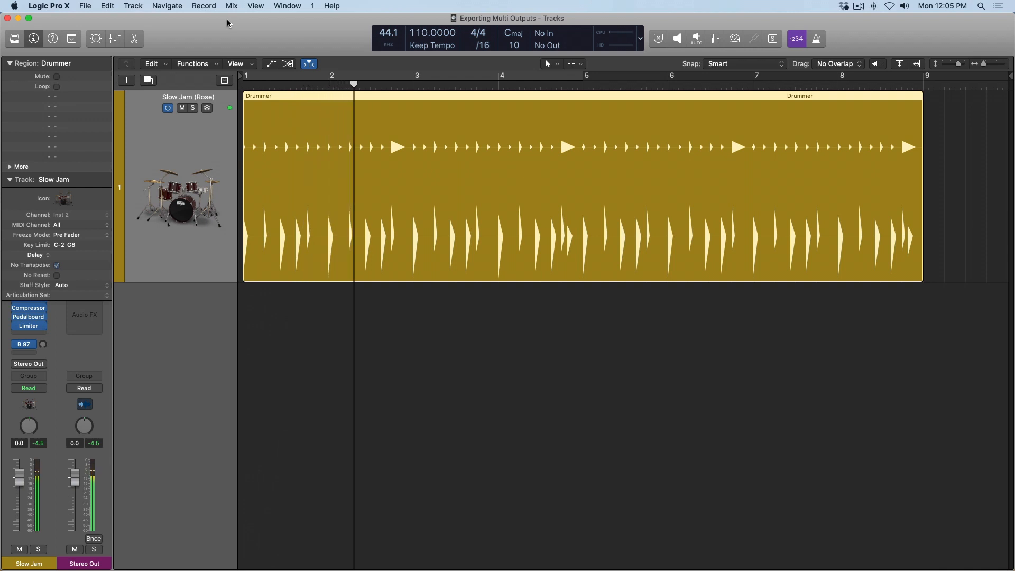
click(430, 84)
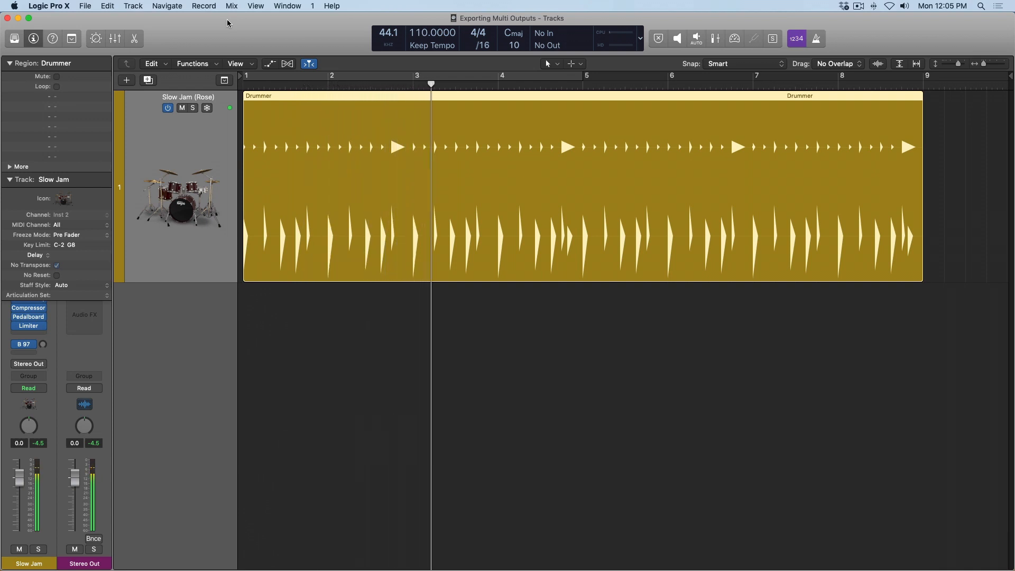
click(509, 76)
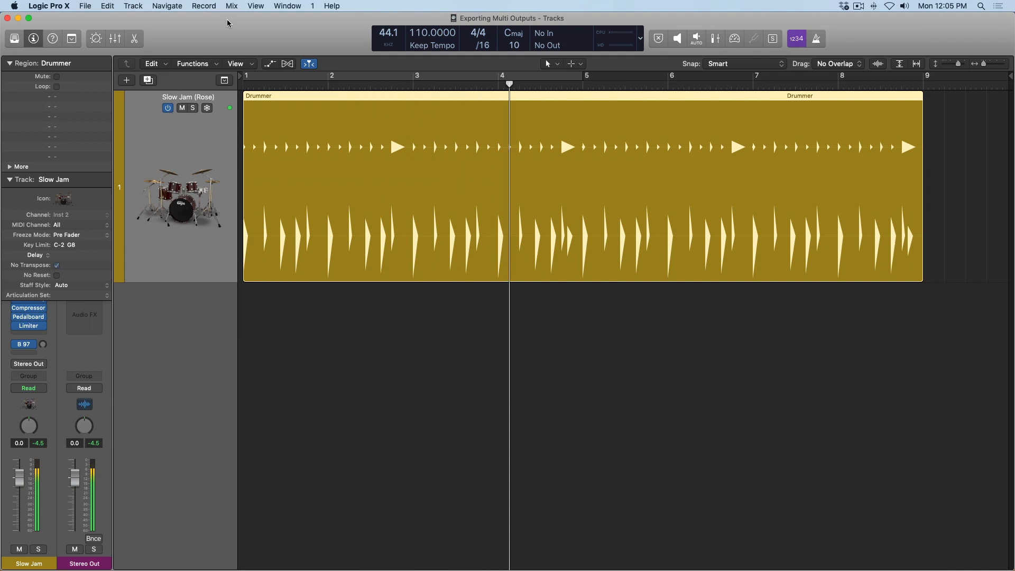
click(576, 85)
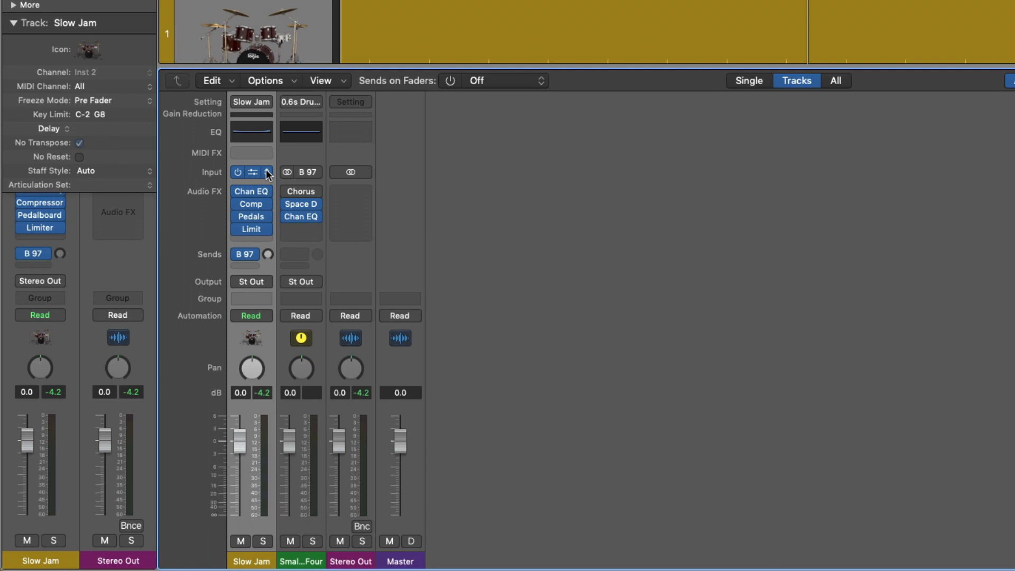
Change the Slow Jam channel's Drum Kit Designer from Stereo to Multi-Output.
click(252, 172)
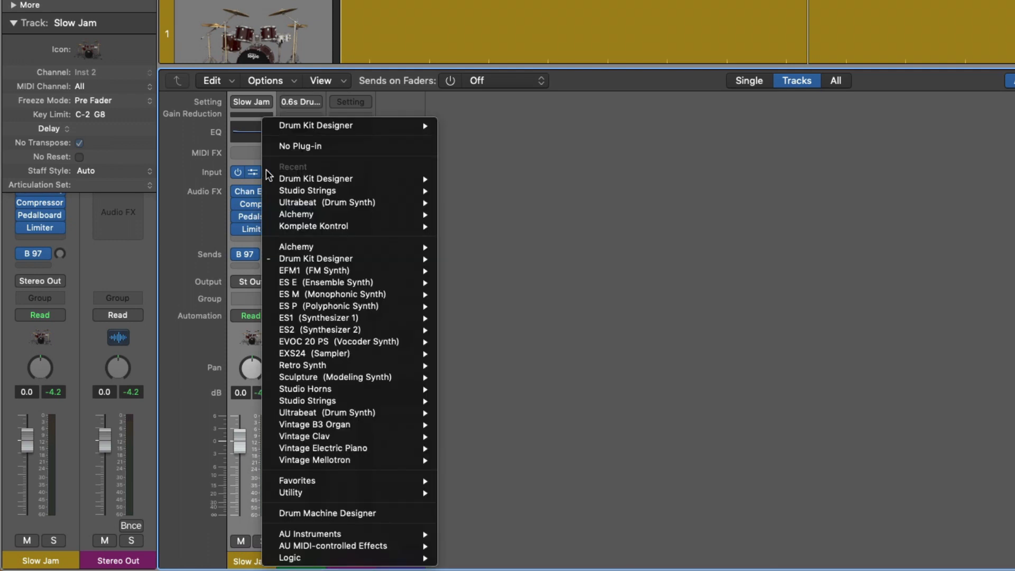
mouse_move(317, 126)
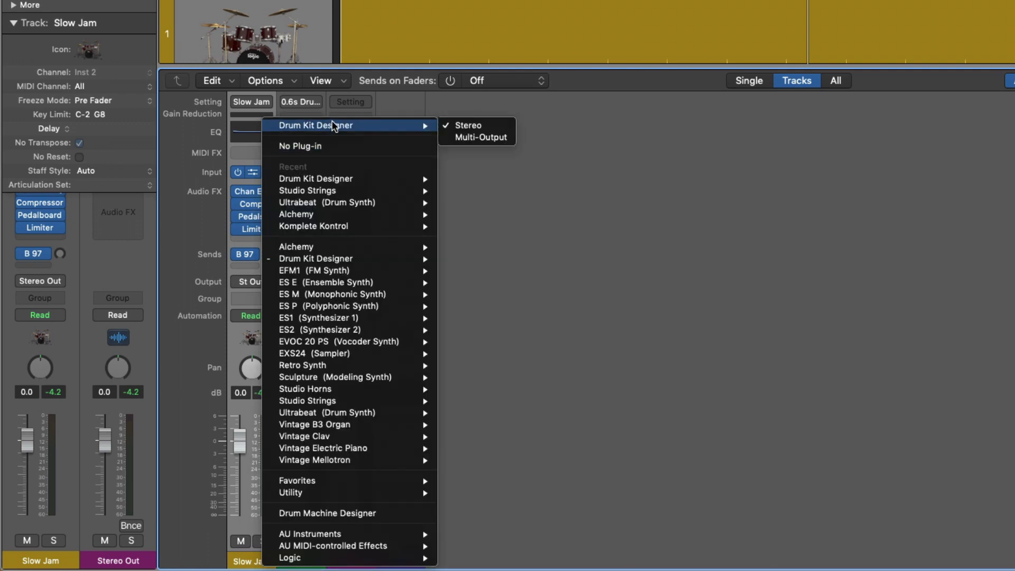
mouse_move(427, 129)
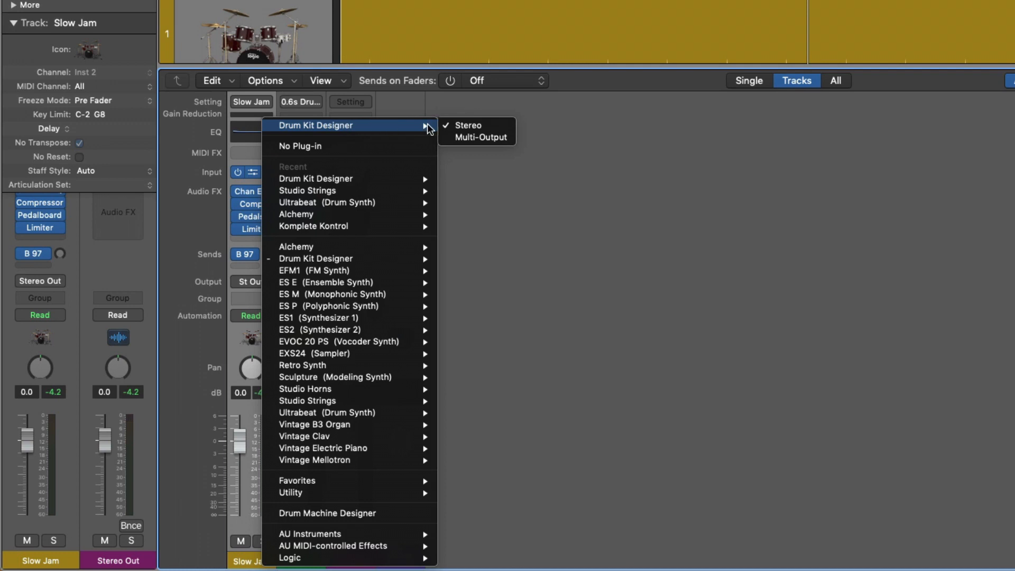
mouse_move(467, 126)
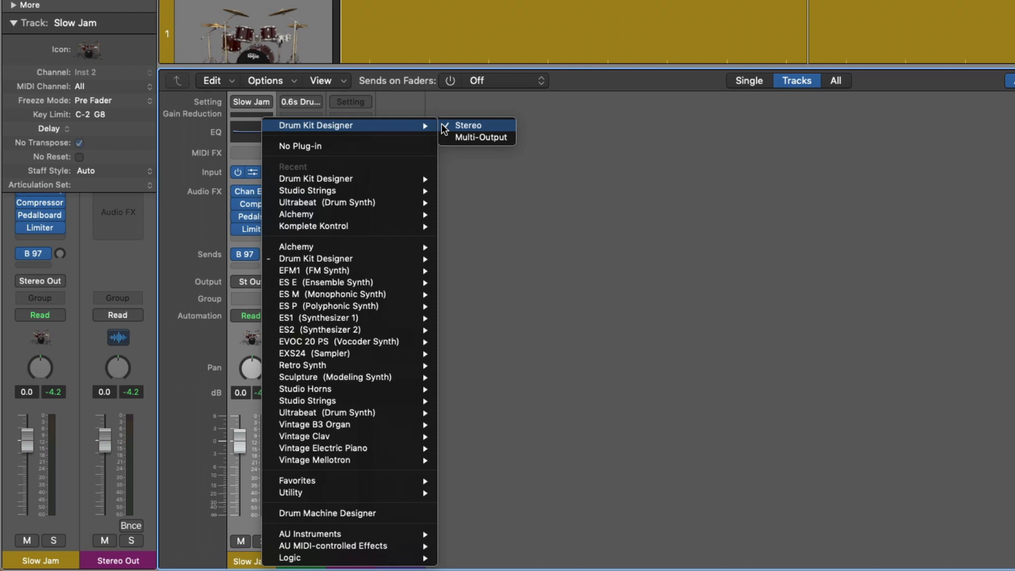
mouse_move(478, 138)
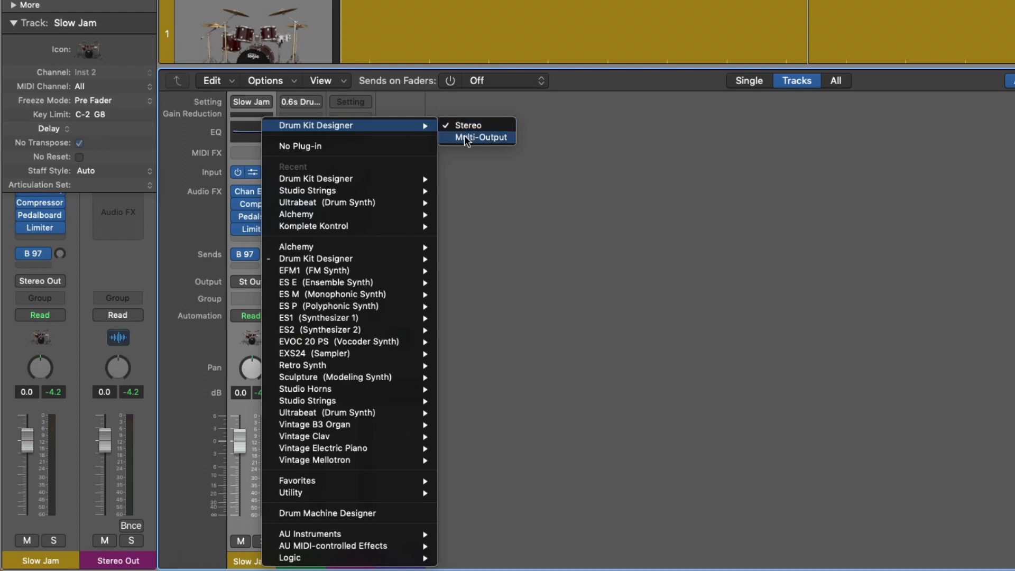
click(478, 137)
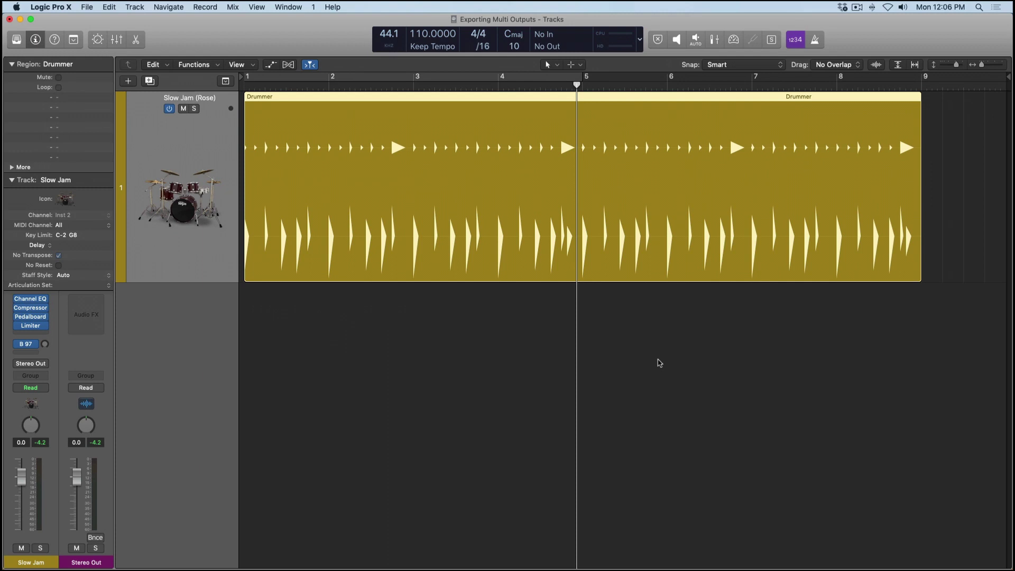
mouse_move(864, 351)
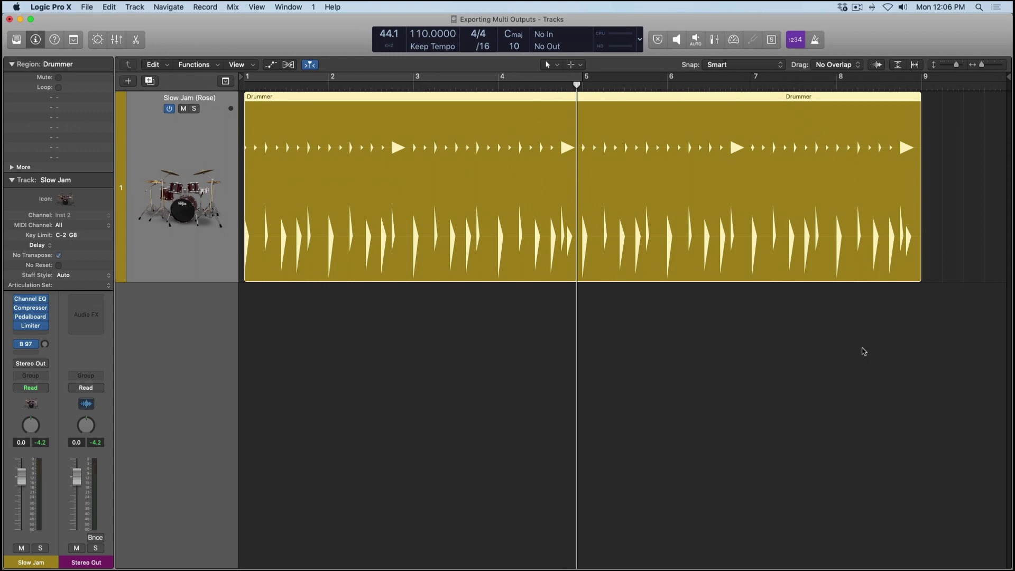
mouse_move(455, 446)
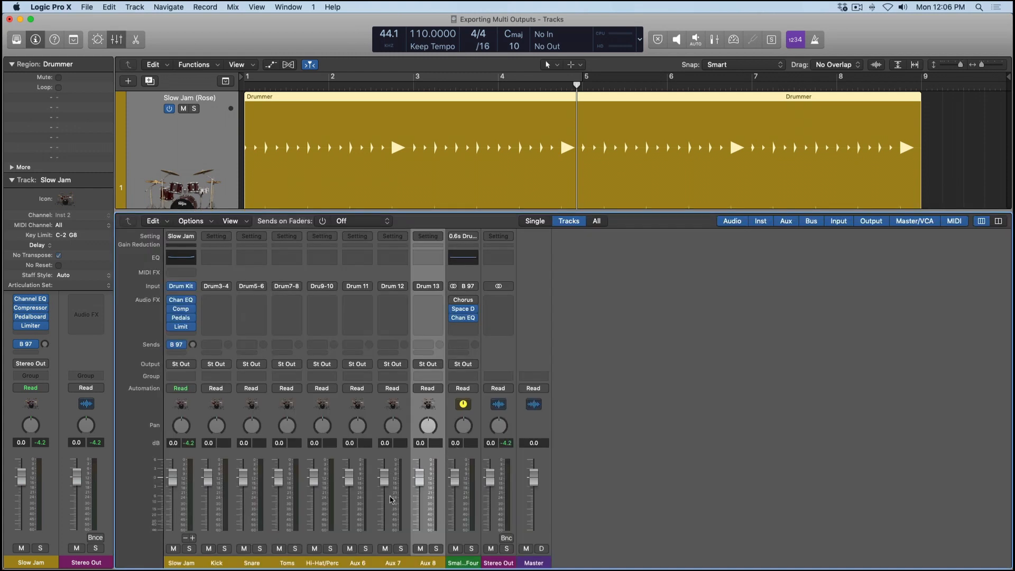
mouse_move(423, 530)
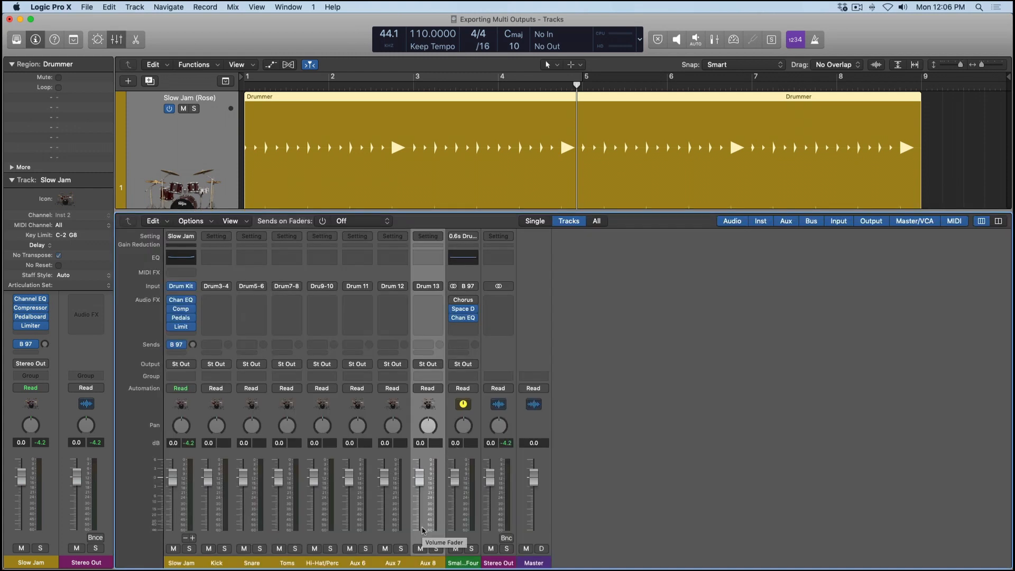
mouse_move(216, 541)
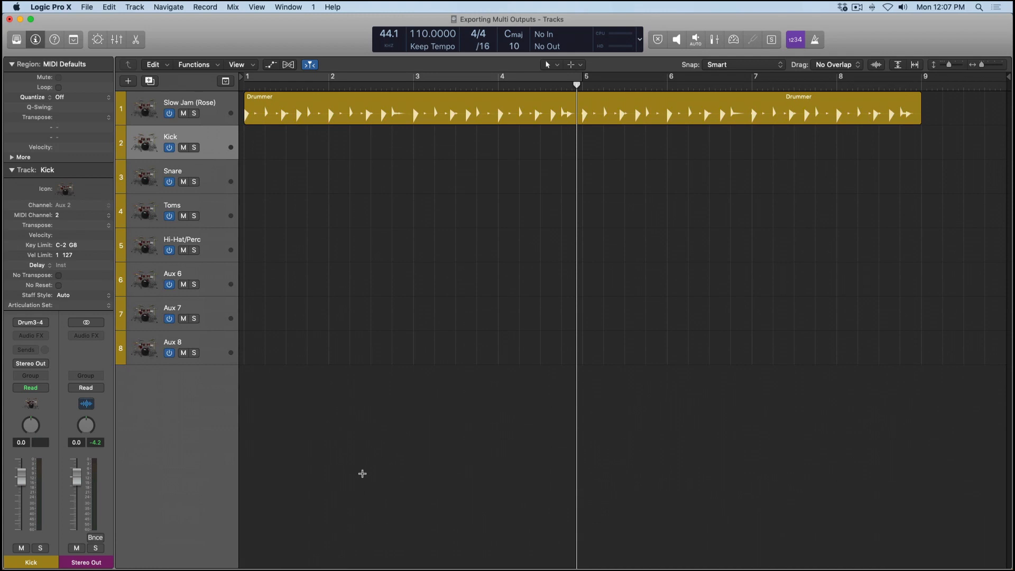
Export the Slow Jam drummer tracks as 24-bit WAVE files added to the Project Browser.
click(190, 107)
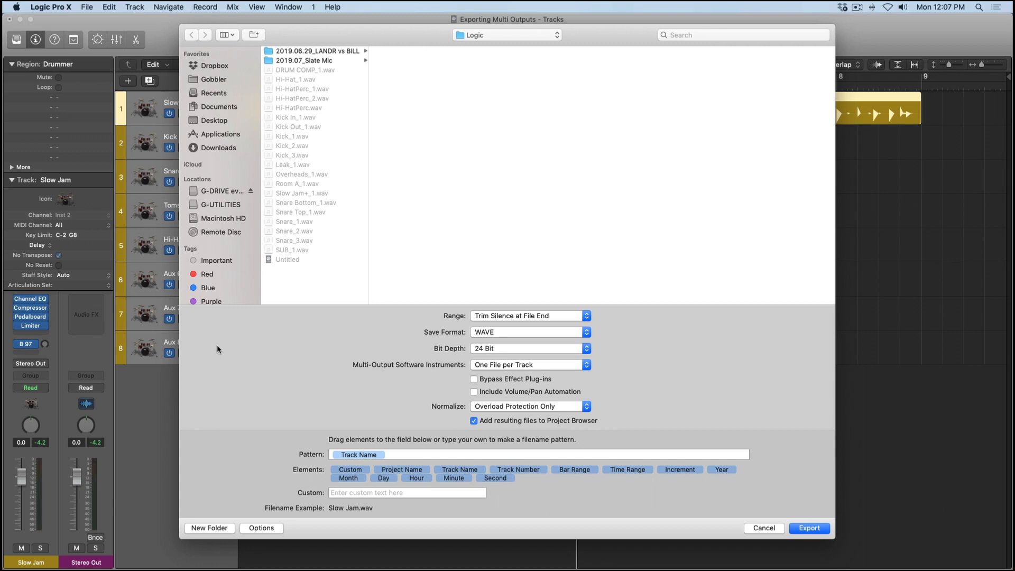
mouse_move(465, 425)
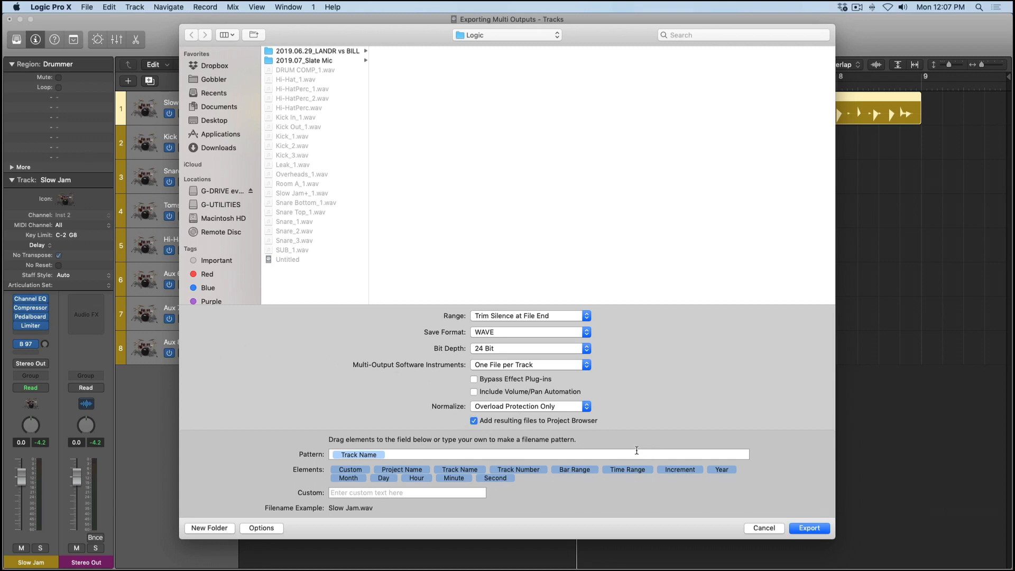
click(762, 528)
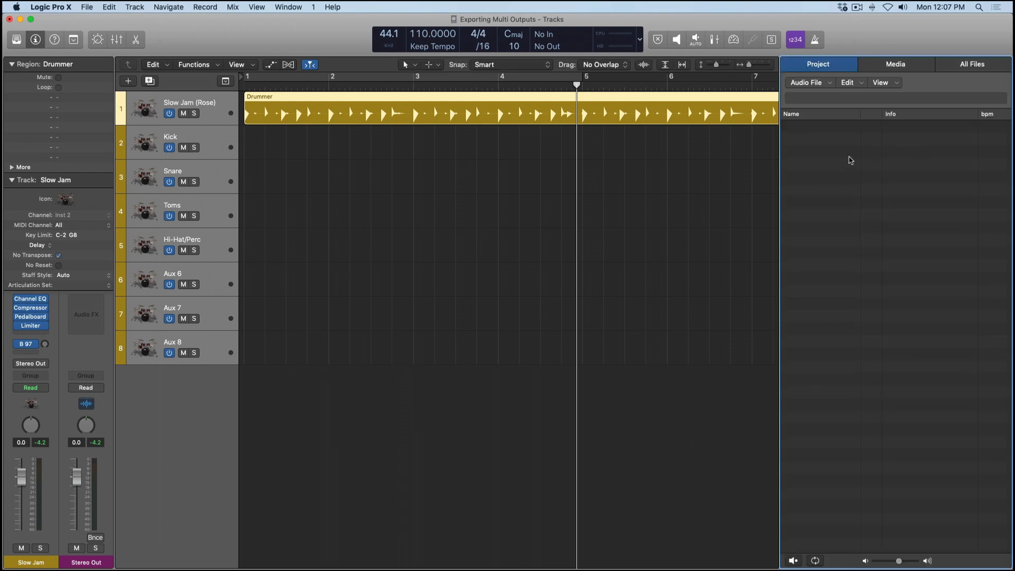
mouse_move(834, 201)
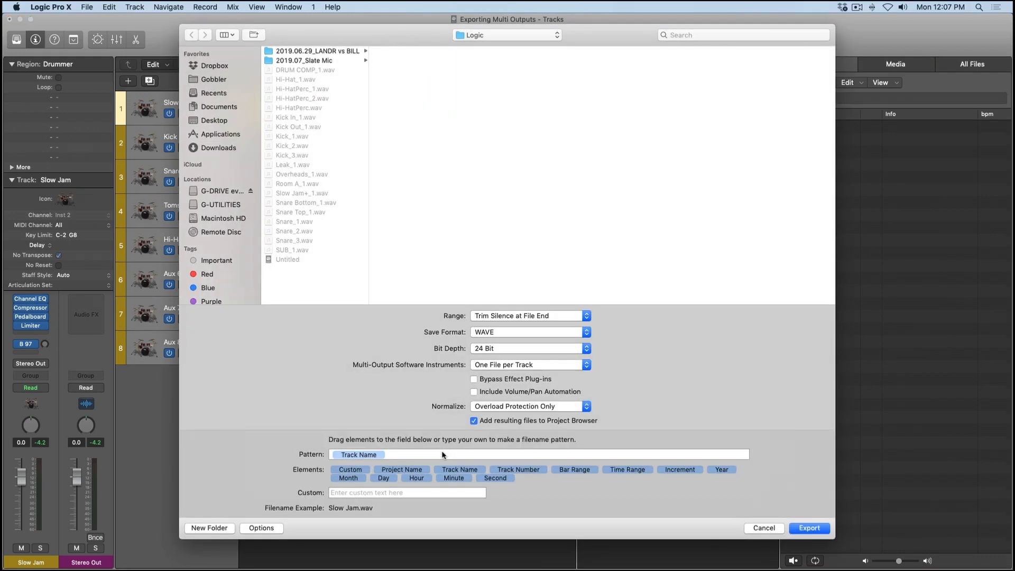
click(808, 528)
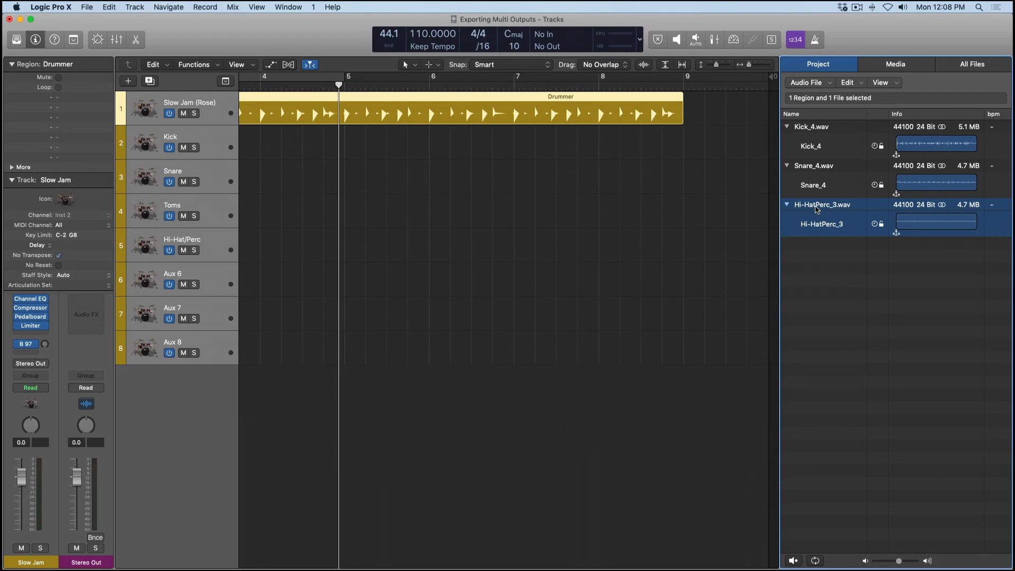
mouse_move(813, 128)
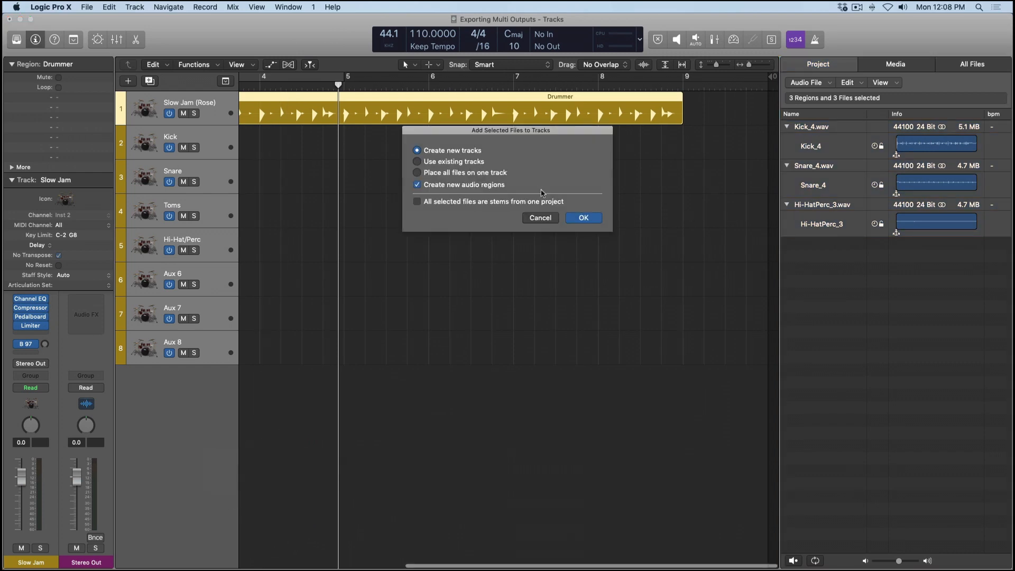
Add Kick_4, Snare_4 and Hi-HatPerc_3 to the arrangement as three new audio tracks.
click(582, 217)
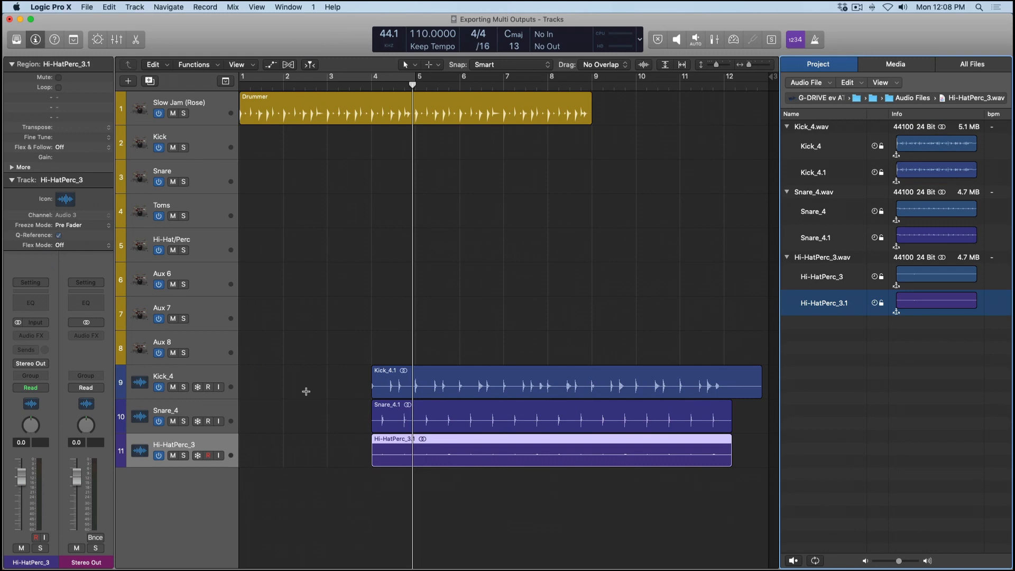
mouse_move(265, 385)
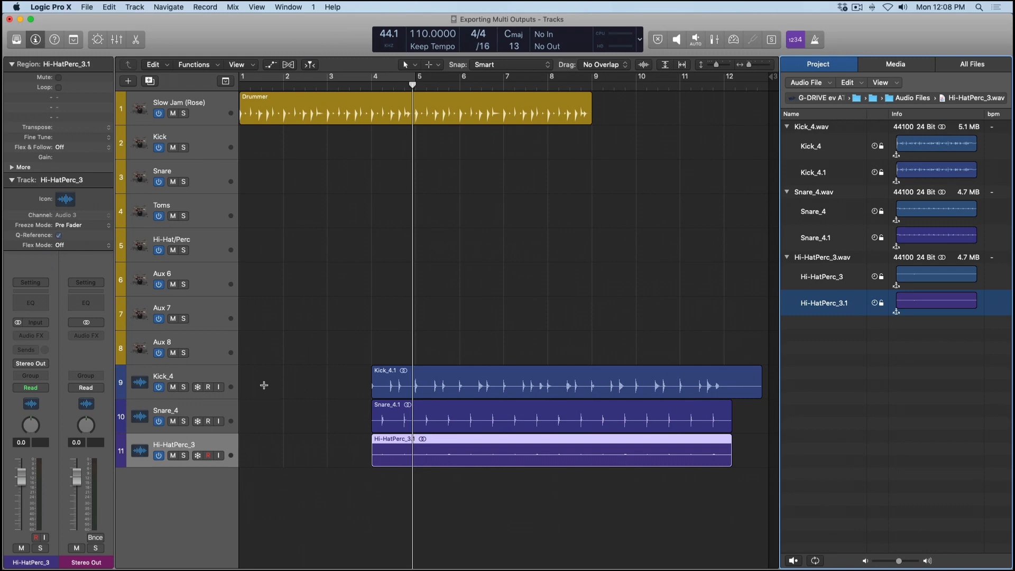
Solo the Kick output track, unsolo it, then select the stem tracks and reopen the mixer.
click(185, 387)
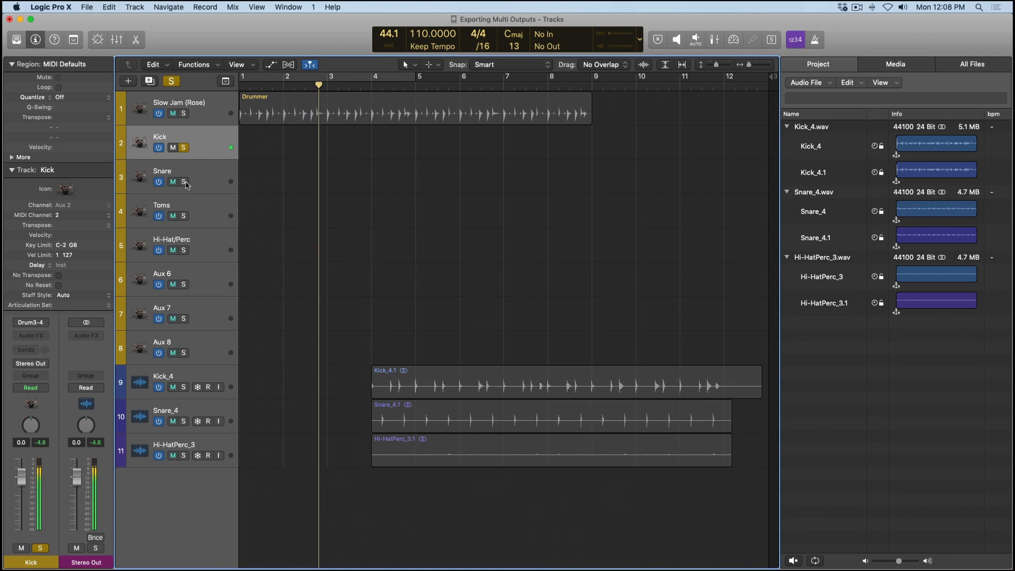
click(184, 182)
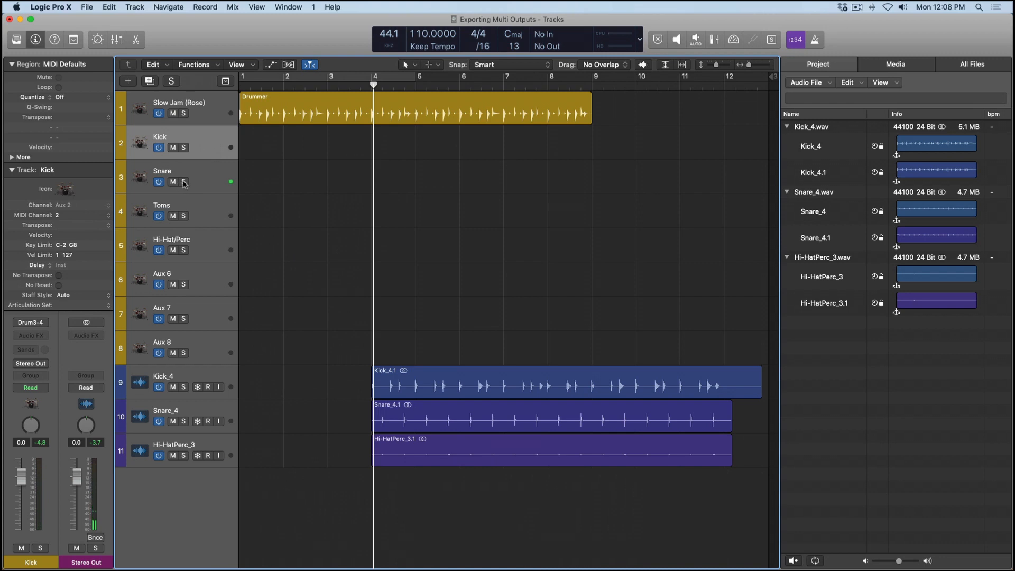
click(177, 107)
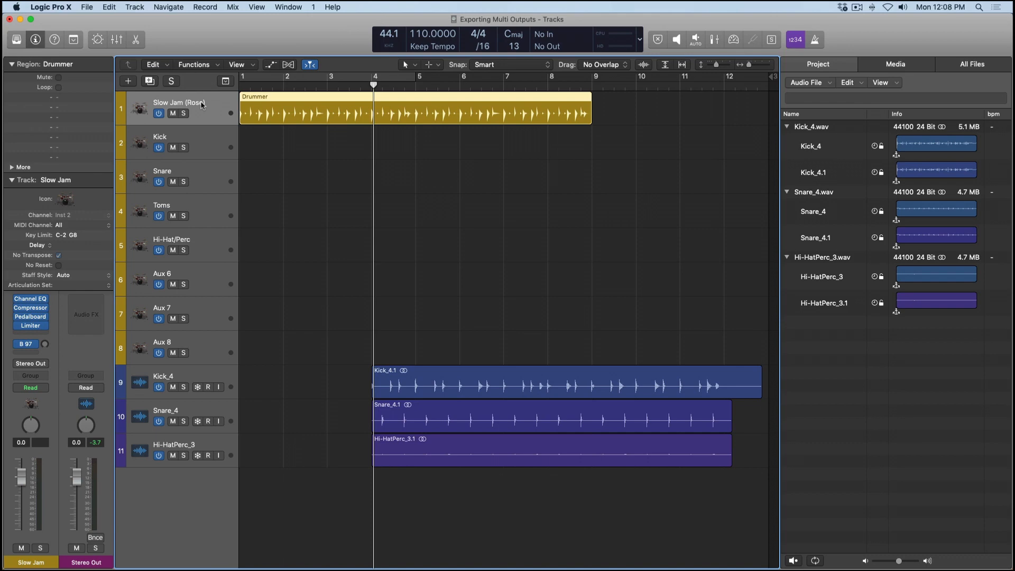
mouse_move(201, 102)
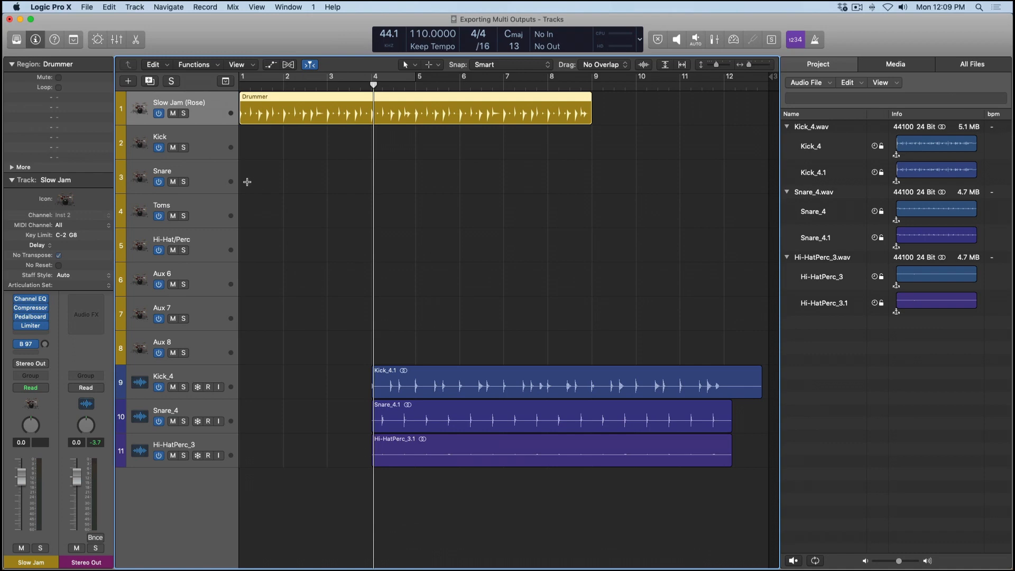
click(178, 176)
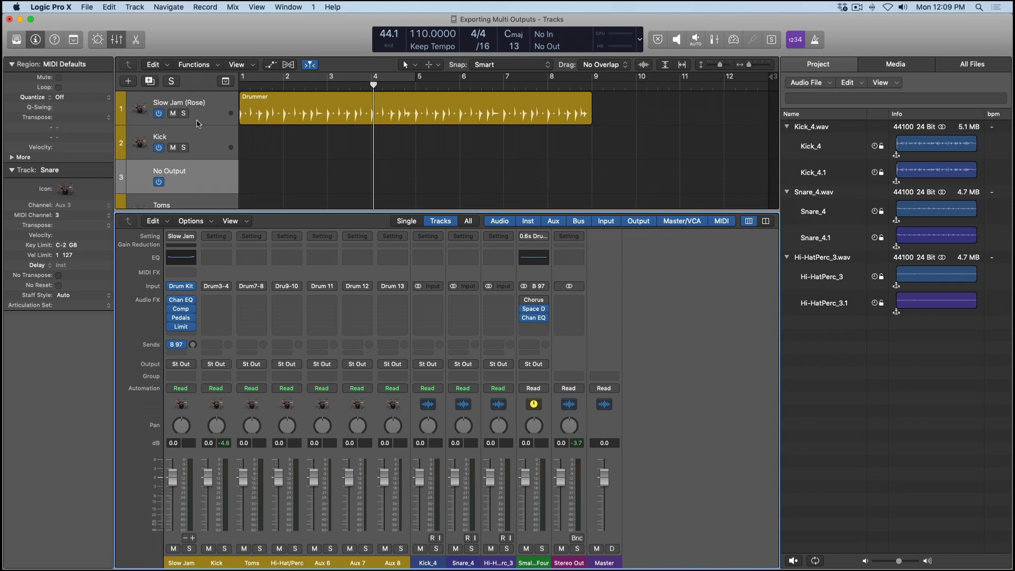
Delete the reimported Kick_4, Snare_4 and Hi-HatPerc_3 tracks and solo Slow Jam.
click(185, 113)
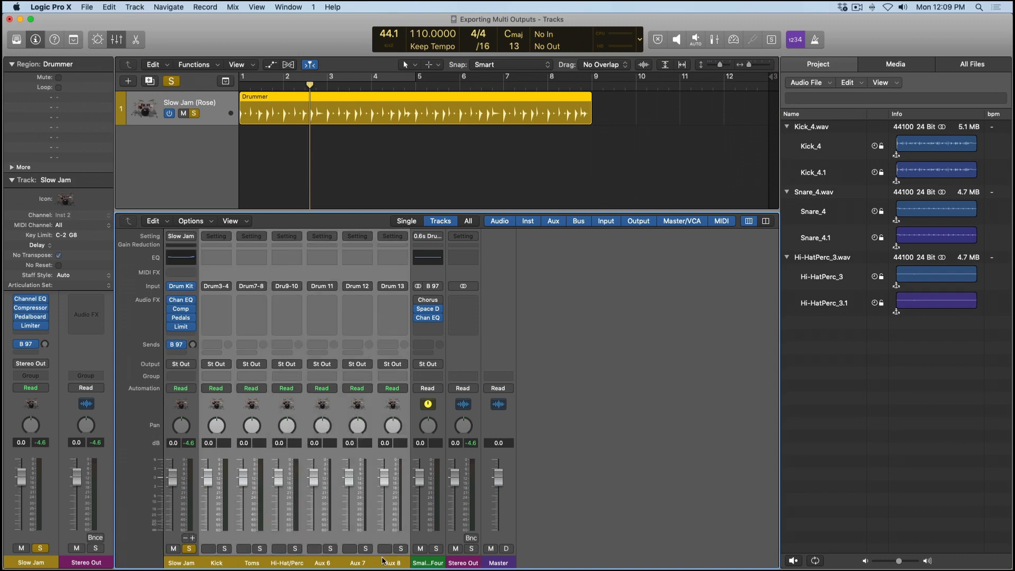
Load the Slow Jam+ producer kit from the Library's Drum Kit > Producer Kits.
click(440, 222)
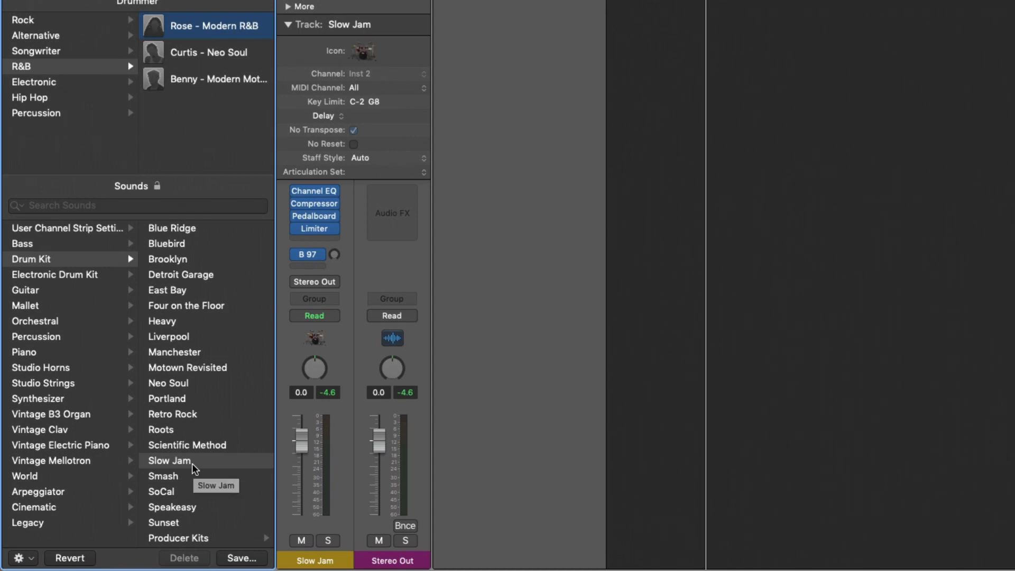
mouse_move(196, 544)
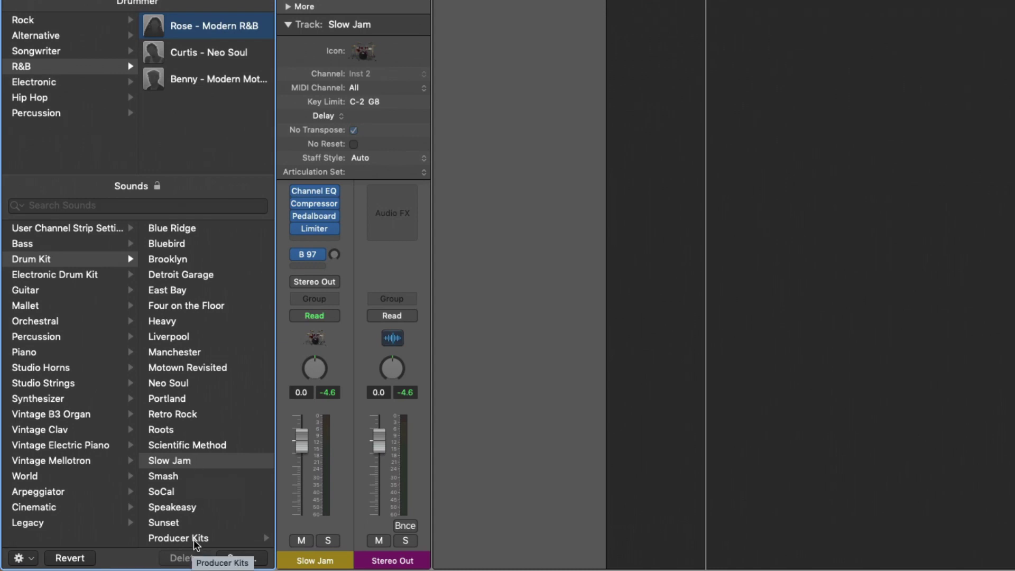
click(178, 539)
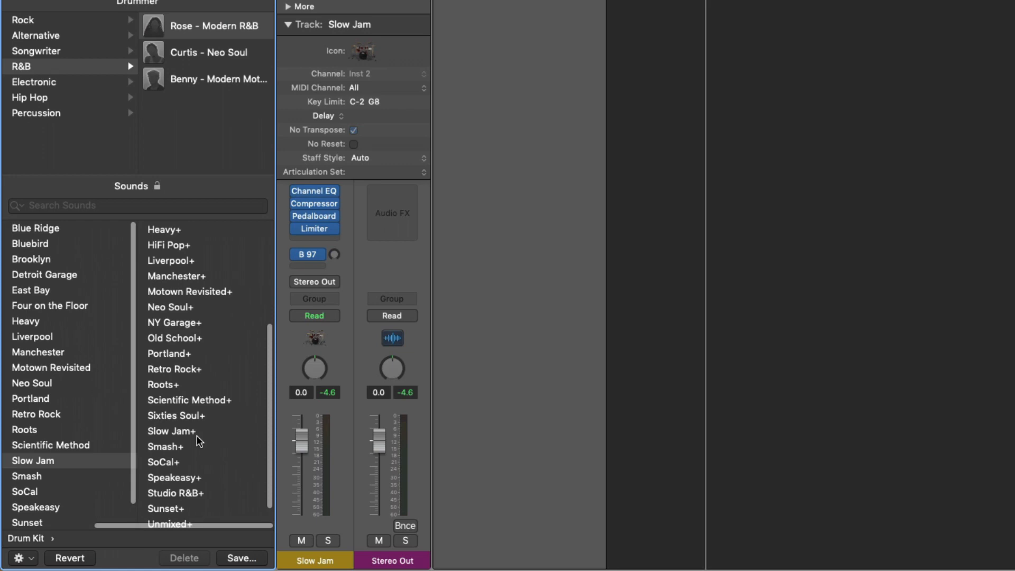
mouse_move(204, 438)
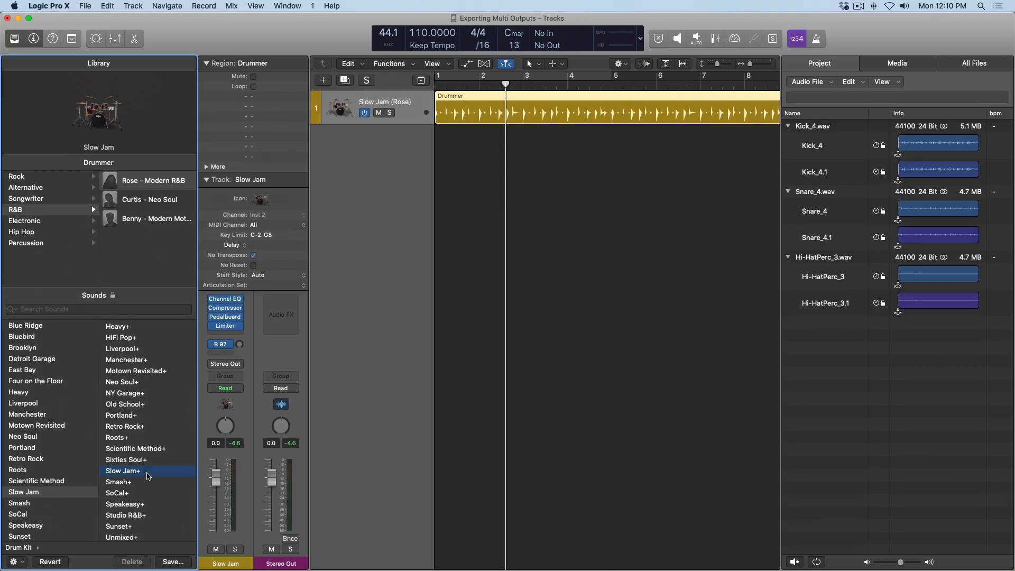
click(123, 471)
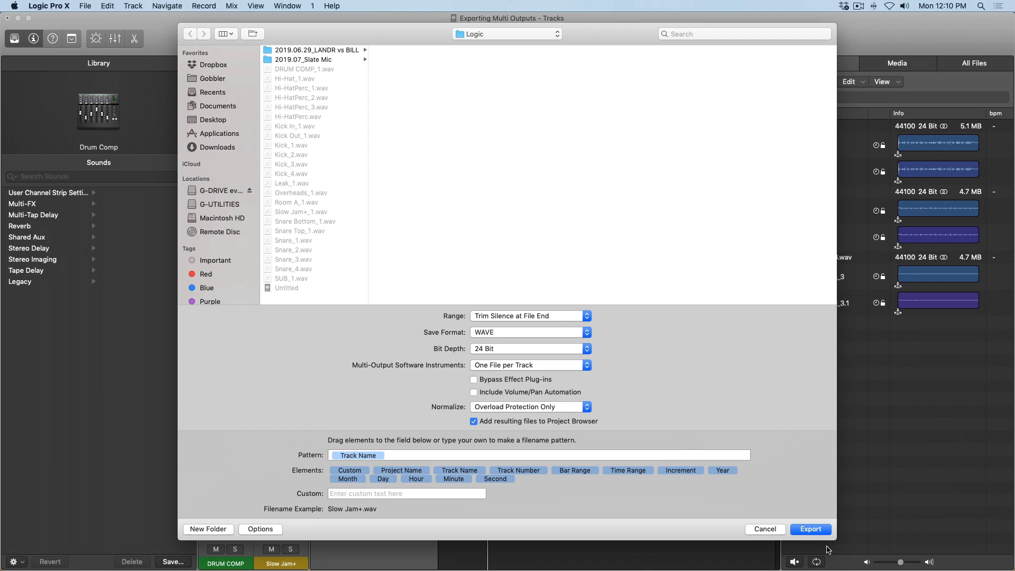
Export all eleven kit-piece tracks as one WAV file per track.
click(810, 529)
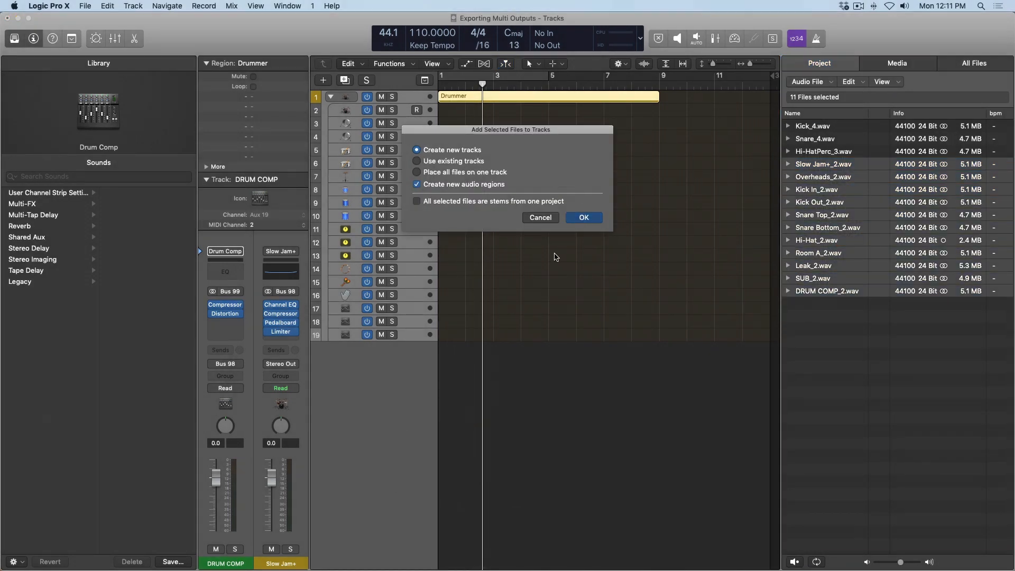
Create new tracks for the 11 exported stems and solo the Overheads_2 track.
click(581, 217)
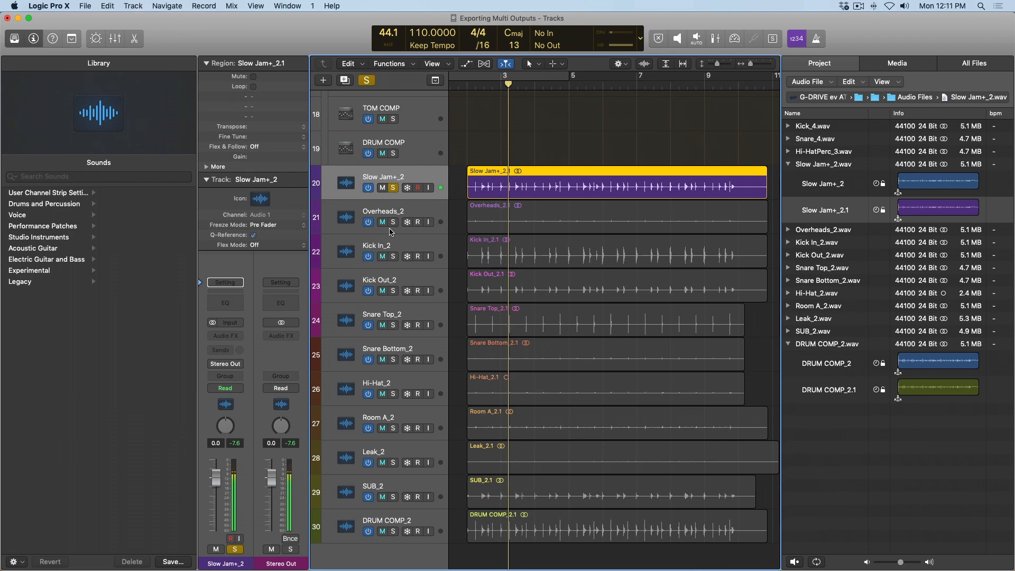
click(392, 222)
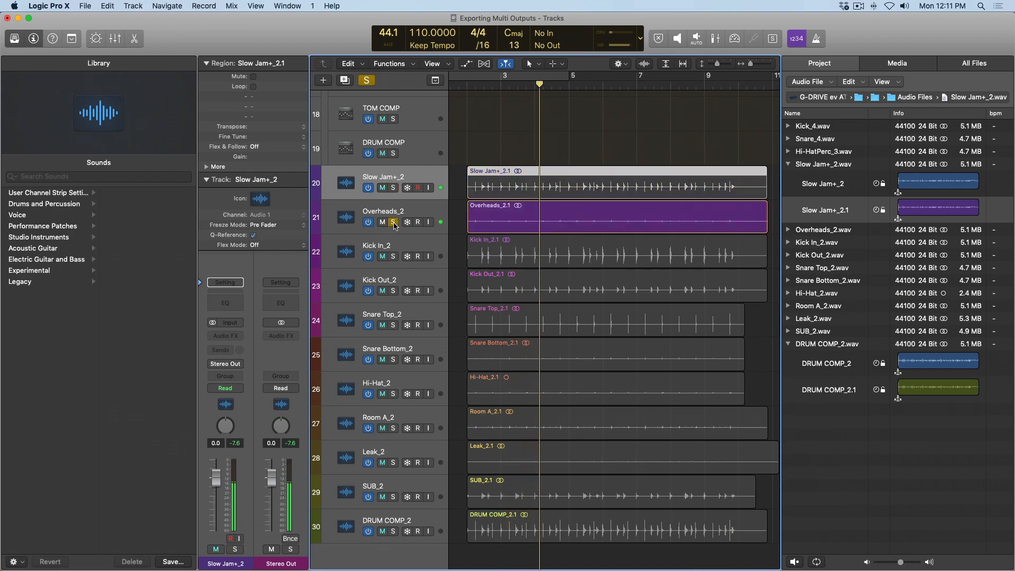
click(393, 223)
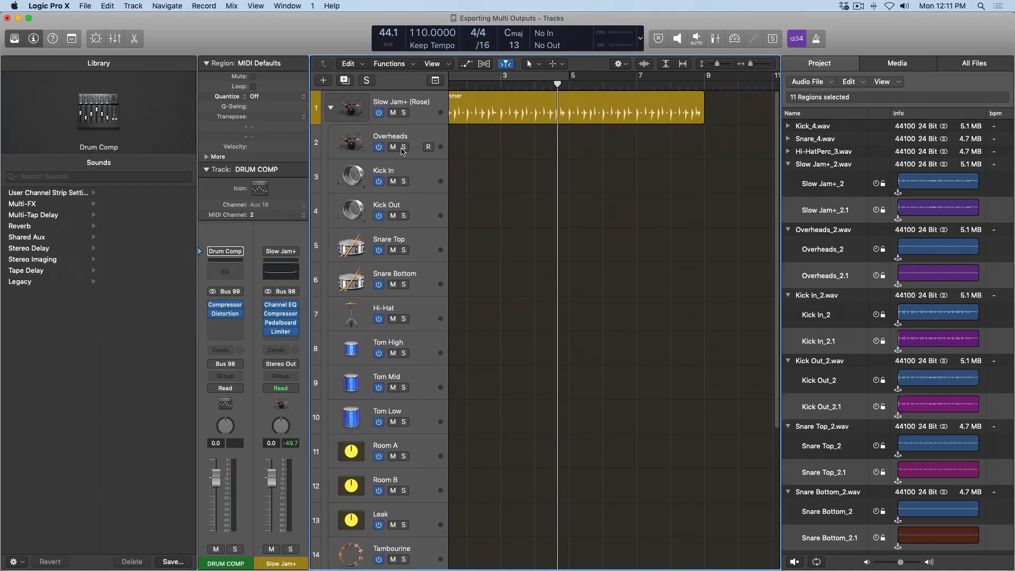
mouse_move(393, 147)
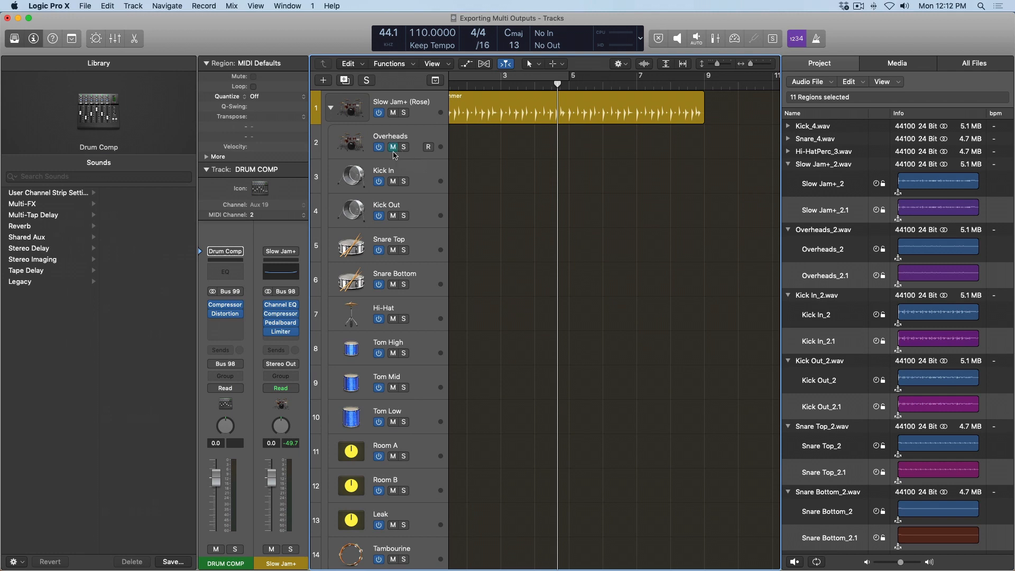
scroll(down, 3)
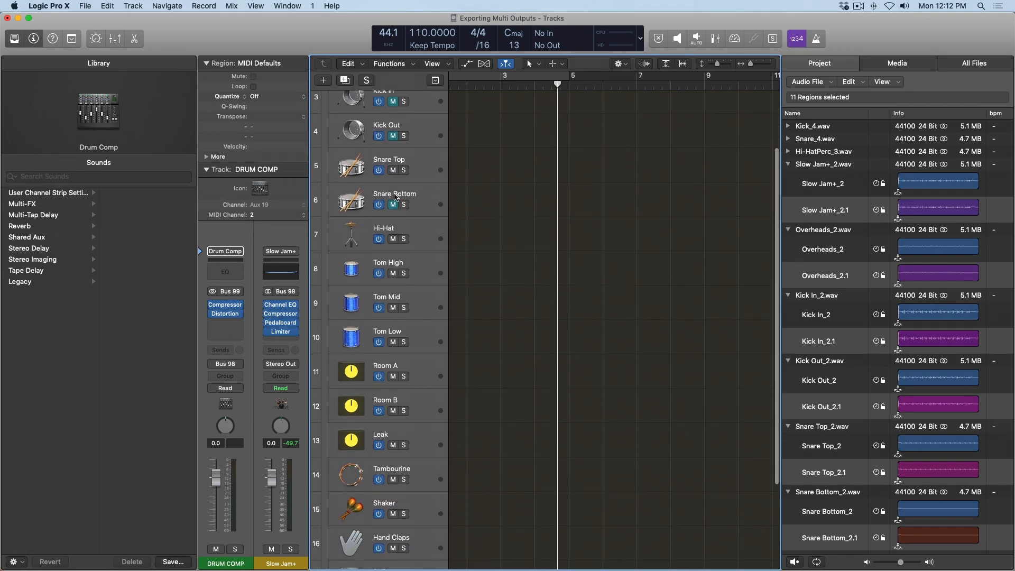
scroll(down, 3)
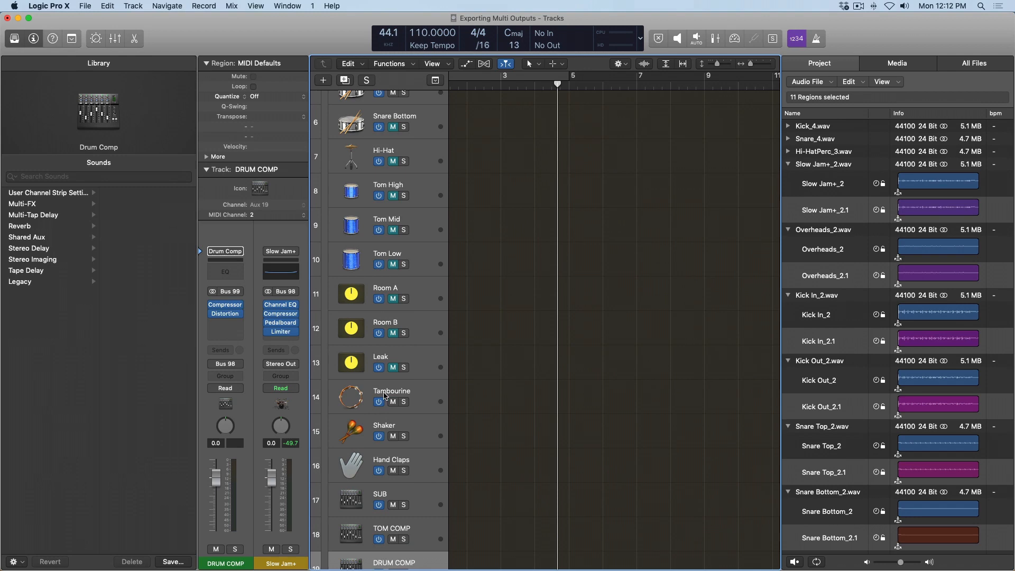
scroll(down, 3)
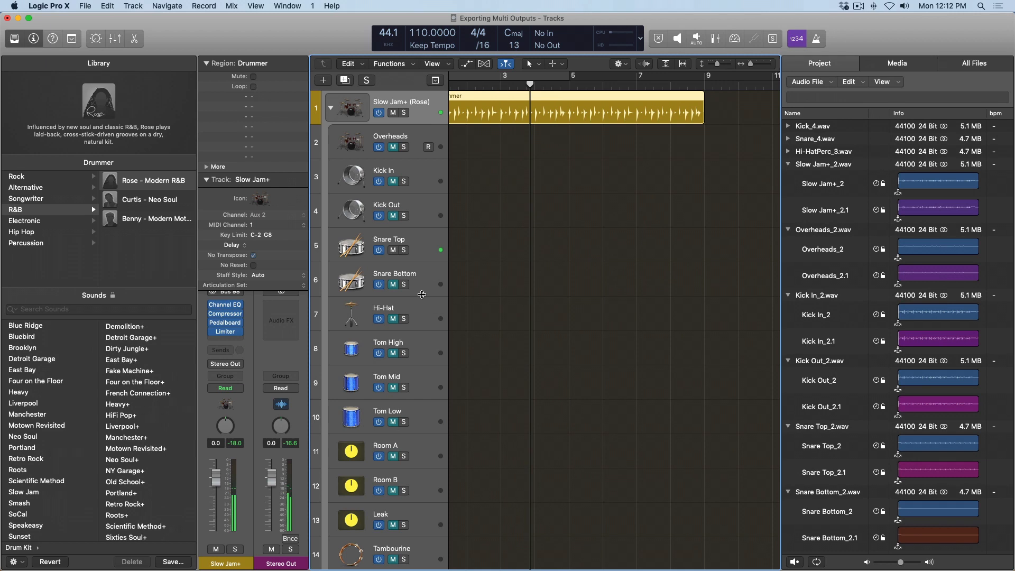
mouse_move(729, 172)
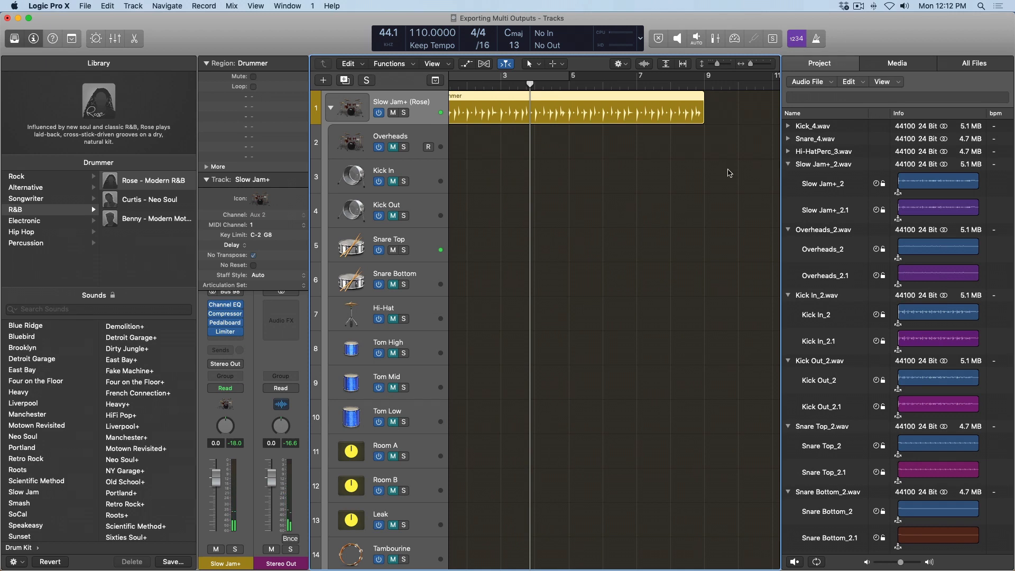
mouse_move(810, 158)
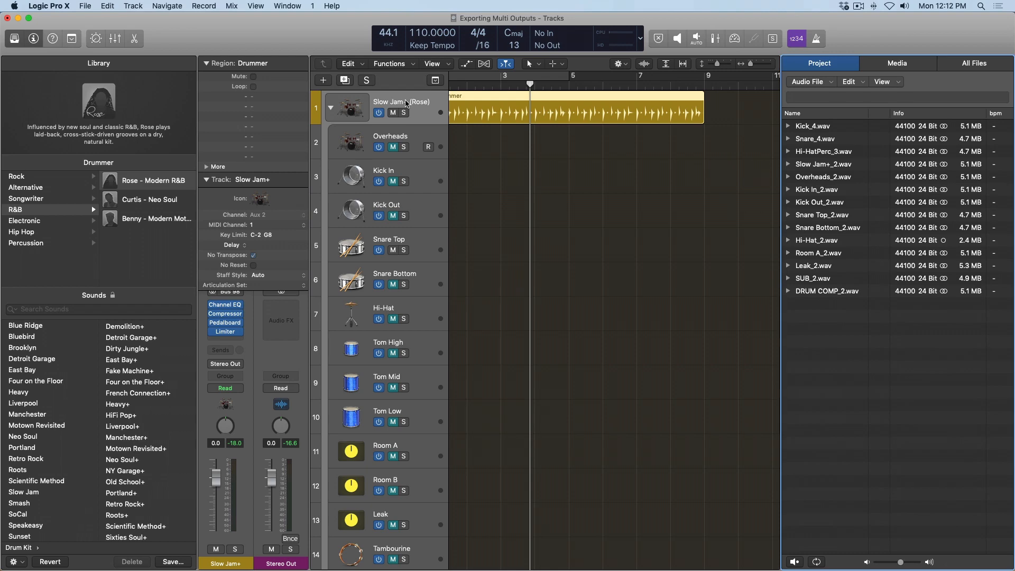
mouse_move(429, 249)
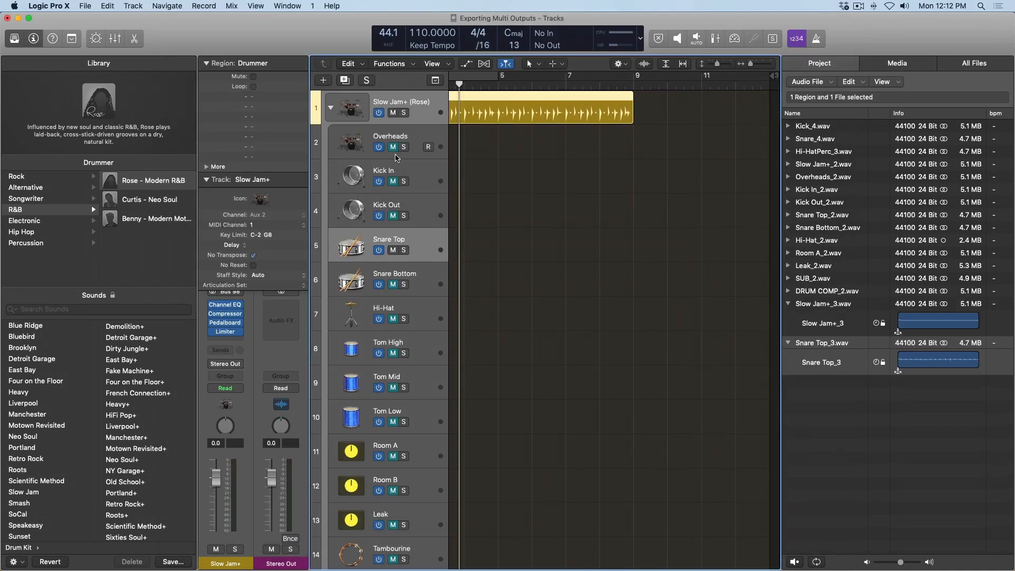
Collapse the drummer stack and add Slow Jam+_3 and Snare Top_3 as new audio tracks.
click(331, 106)
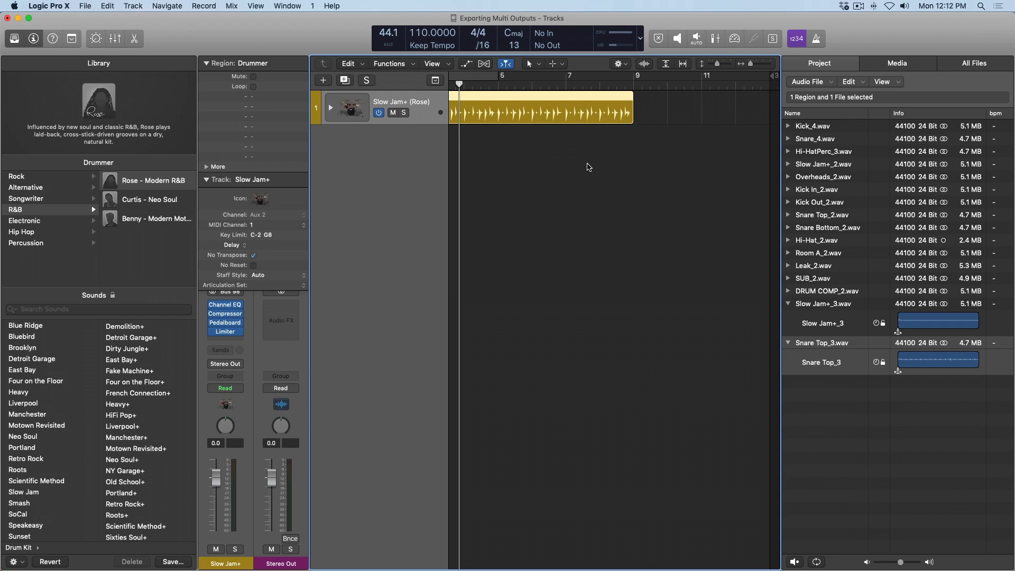
mouse_move(838, 309)
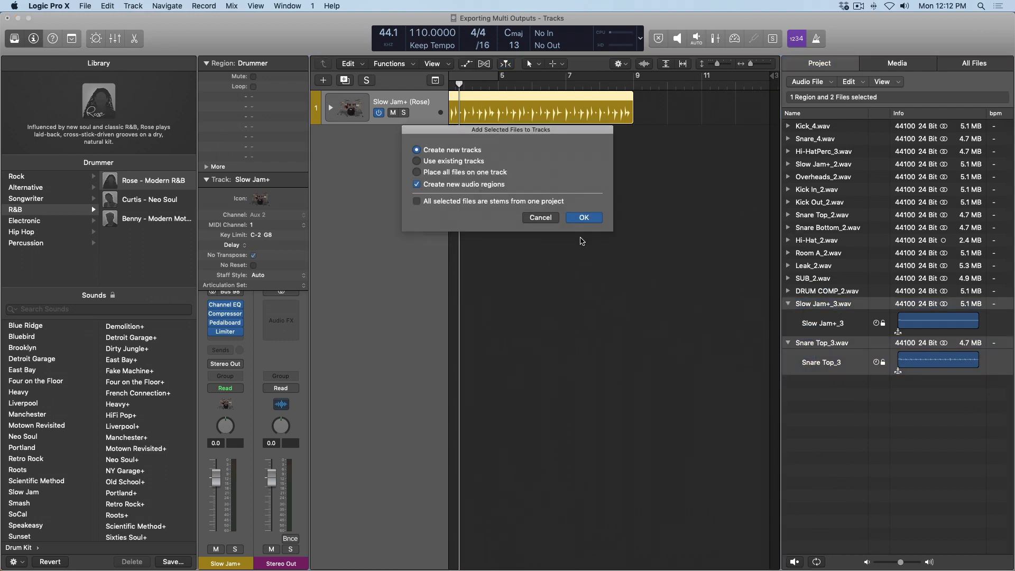
click(582, 217)
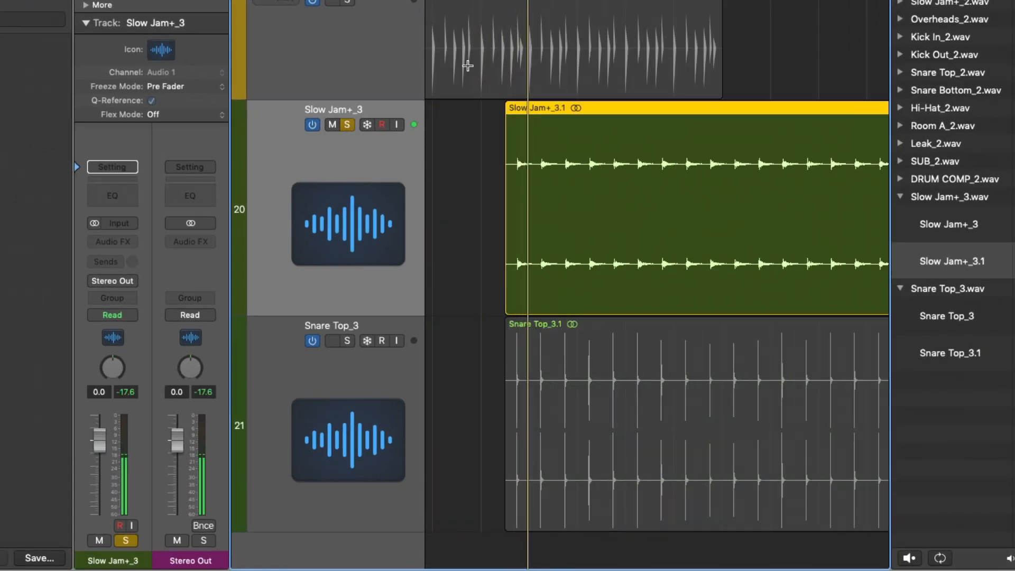
Expand the Slow Jam+ stack, then solo the Snare Top_3 stem with the drummer channel muted.
click(331, 341)
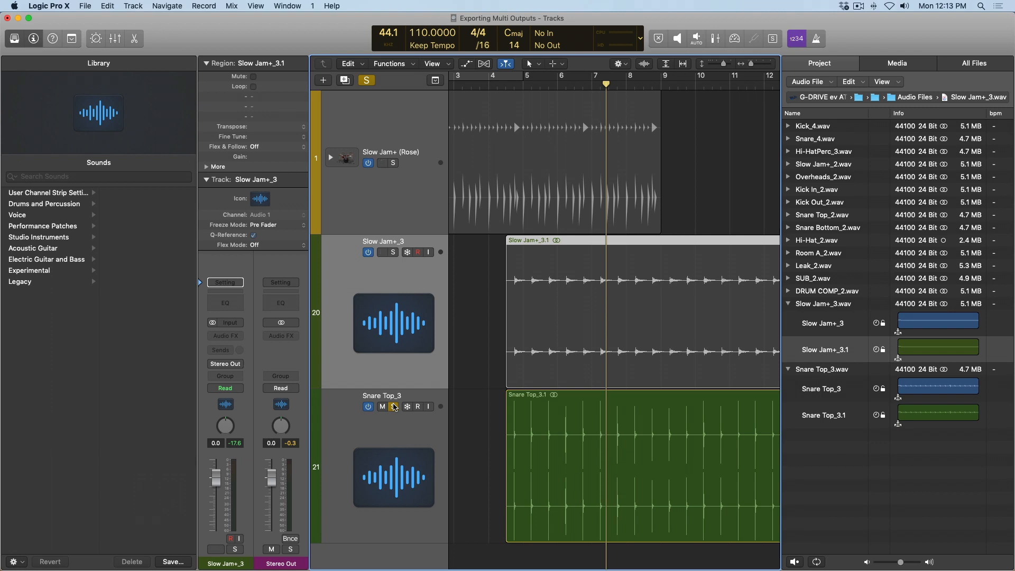
click(382, 163)
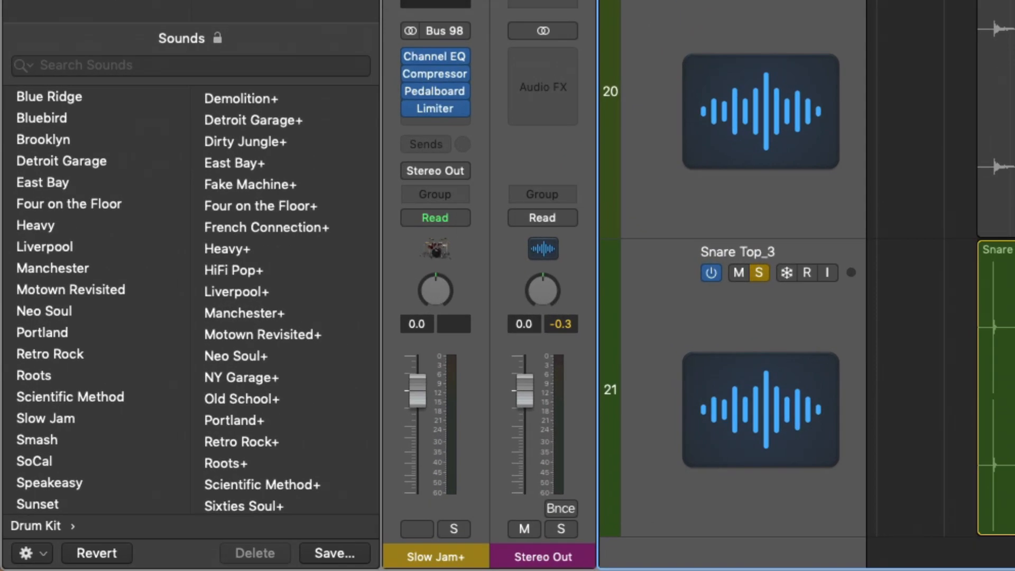
click(417, 529)
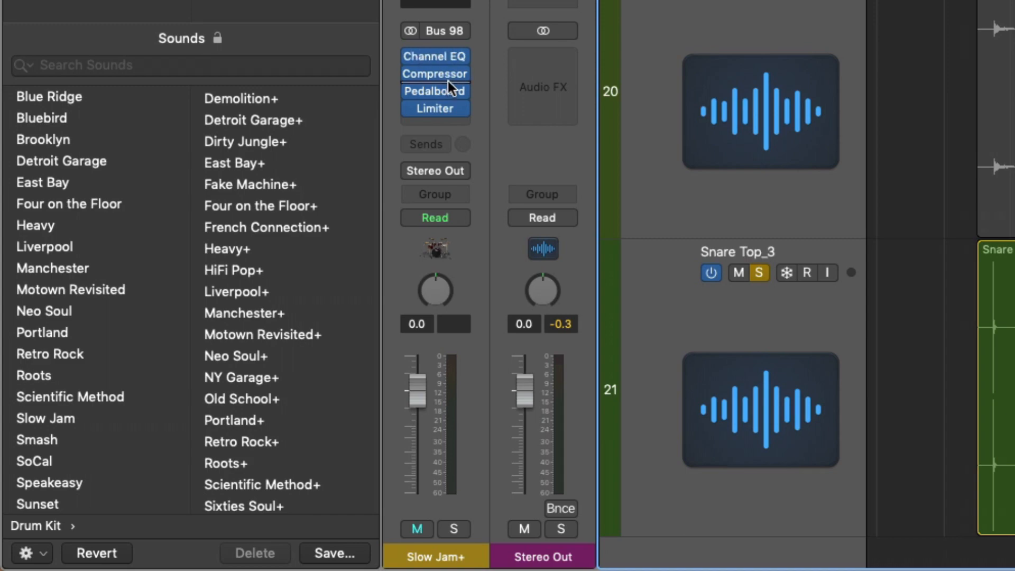
mouse_move(703, 144)
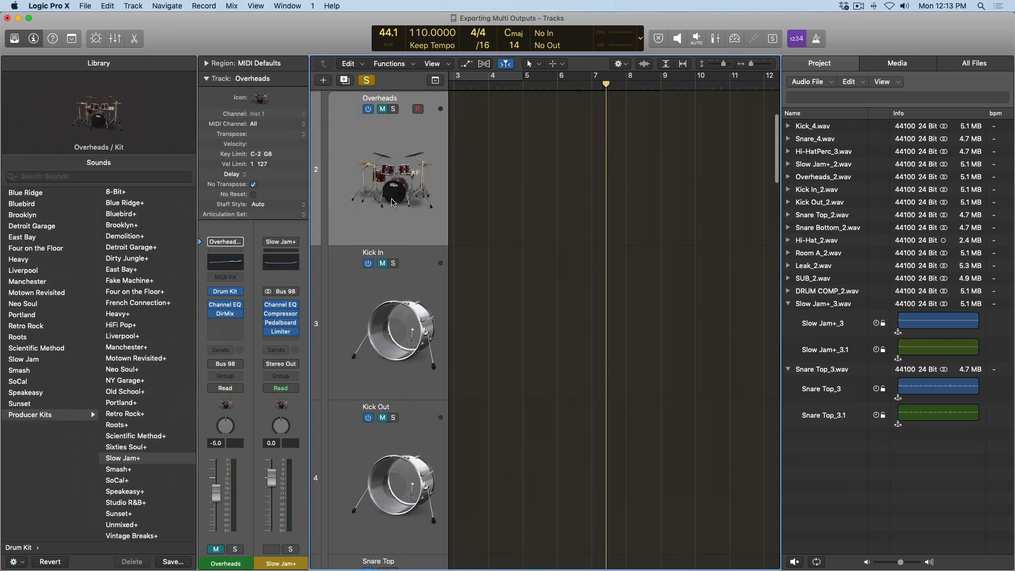
Collapse the drummer stack and solo the Slow Jam+ drummer track.
click(372, 259)
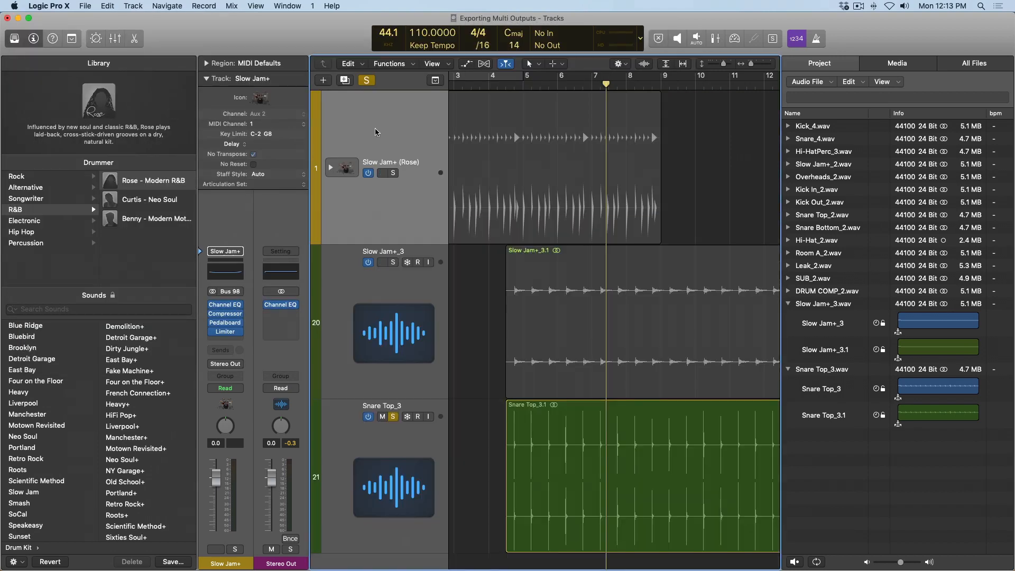
mouse_move(400, 143)
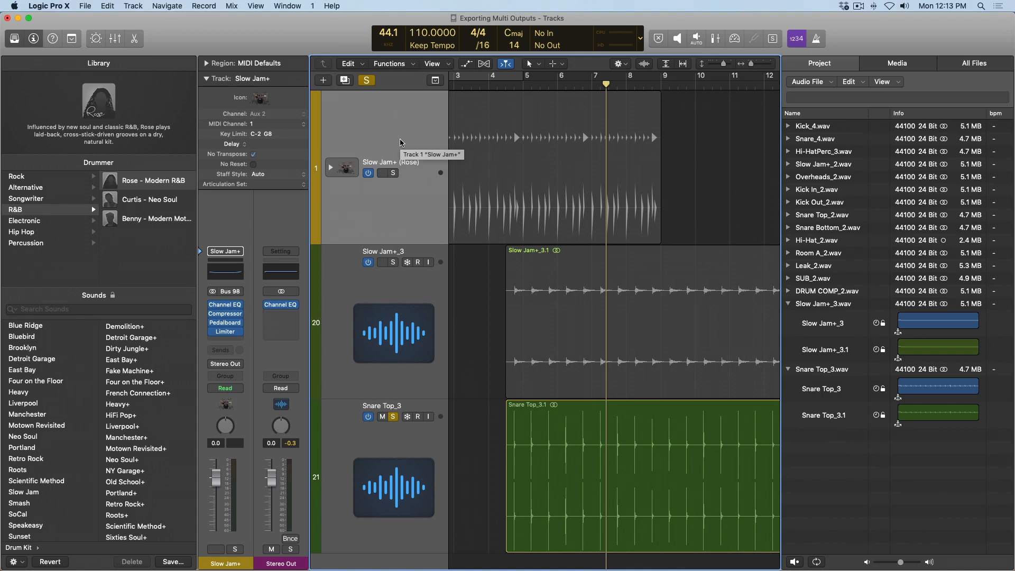
click(379, 172)
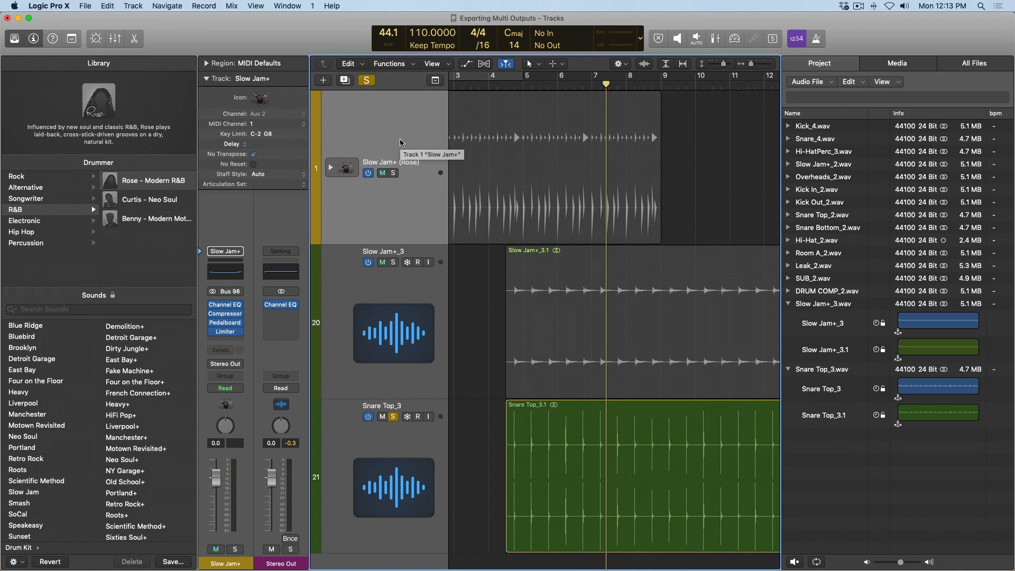
mouse_move(393, 170)
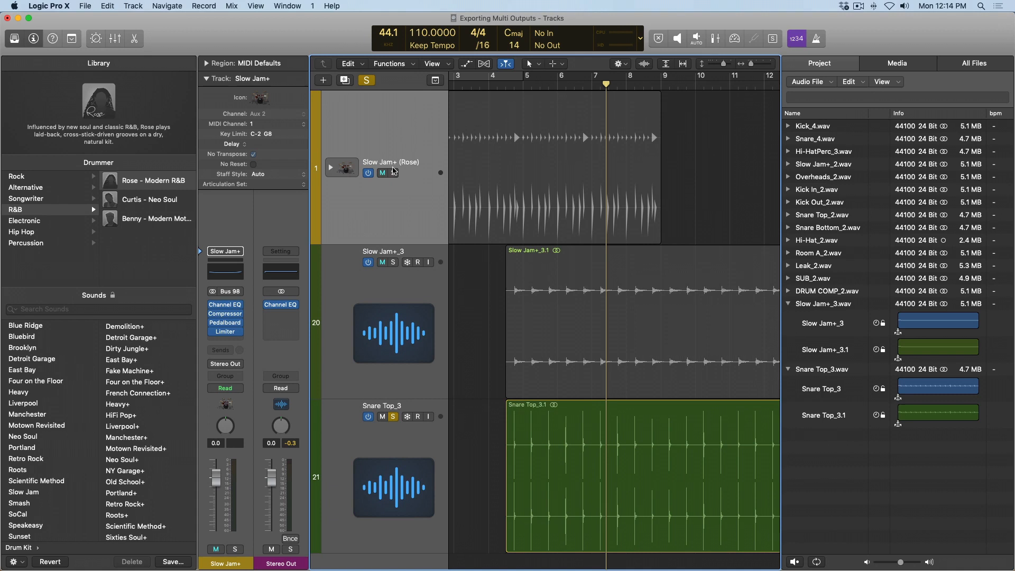
click(394, 173)
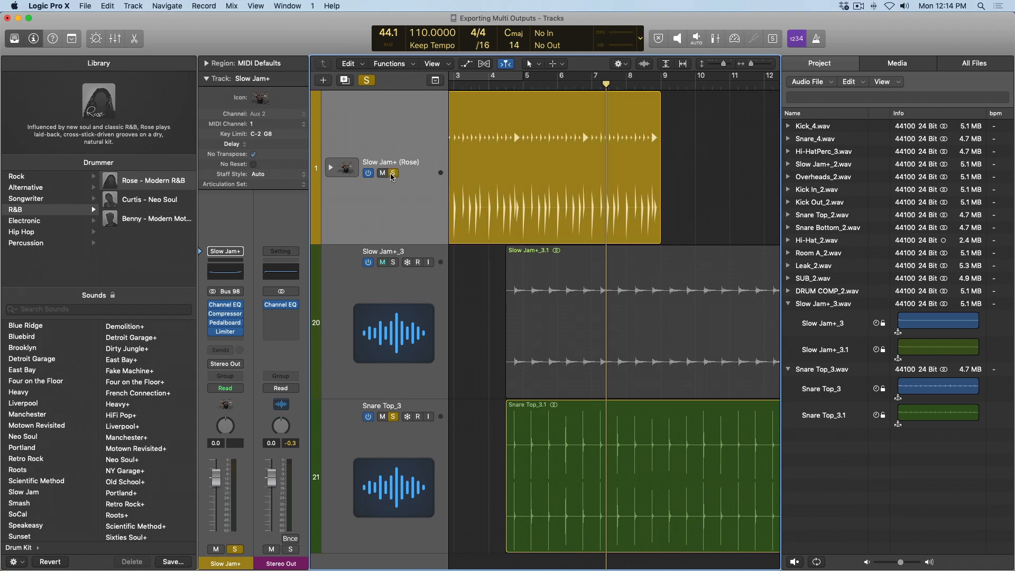
Expand the stack, solo only the Kick In kit track, and bring up Bounce Project.
click(379, 262)
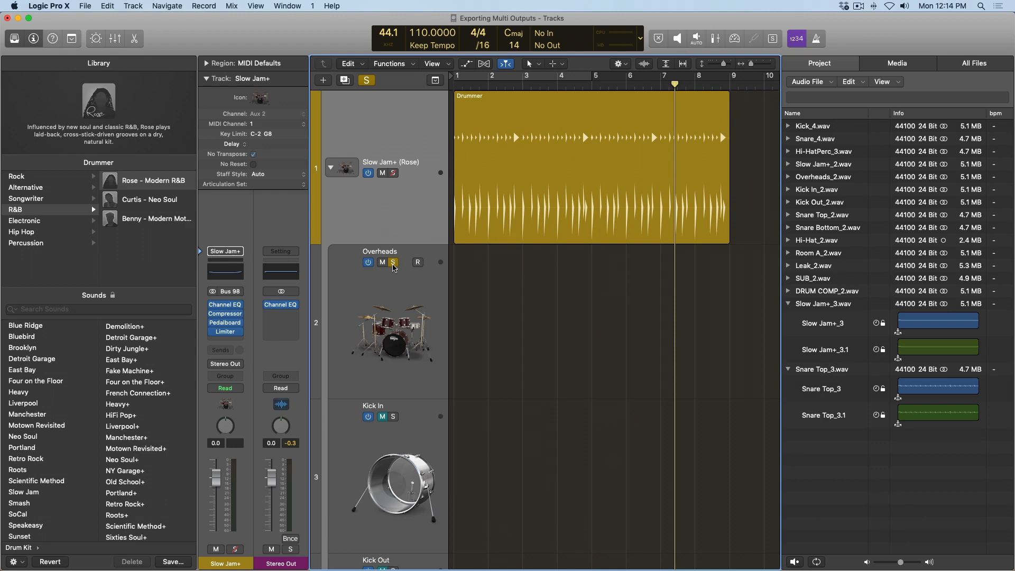
click(393, 262)
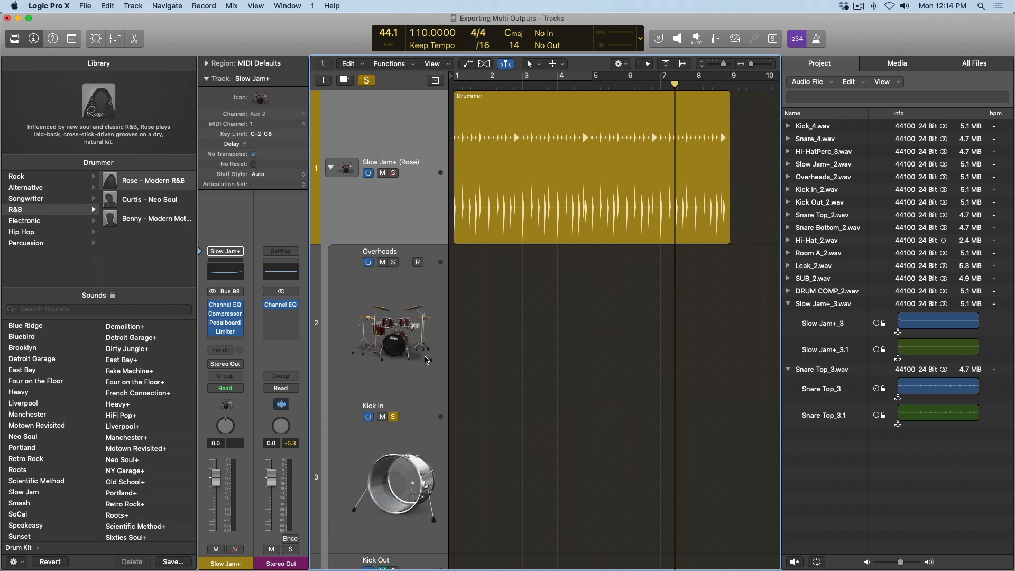
click(290, 538)
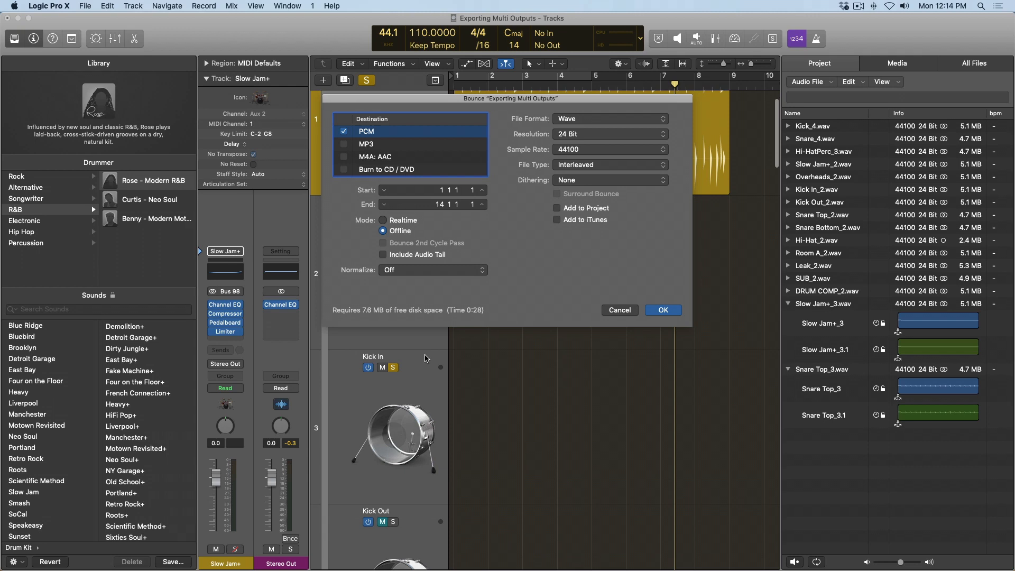
mouse_move(584, 315)
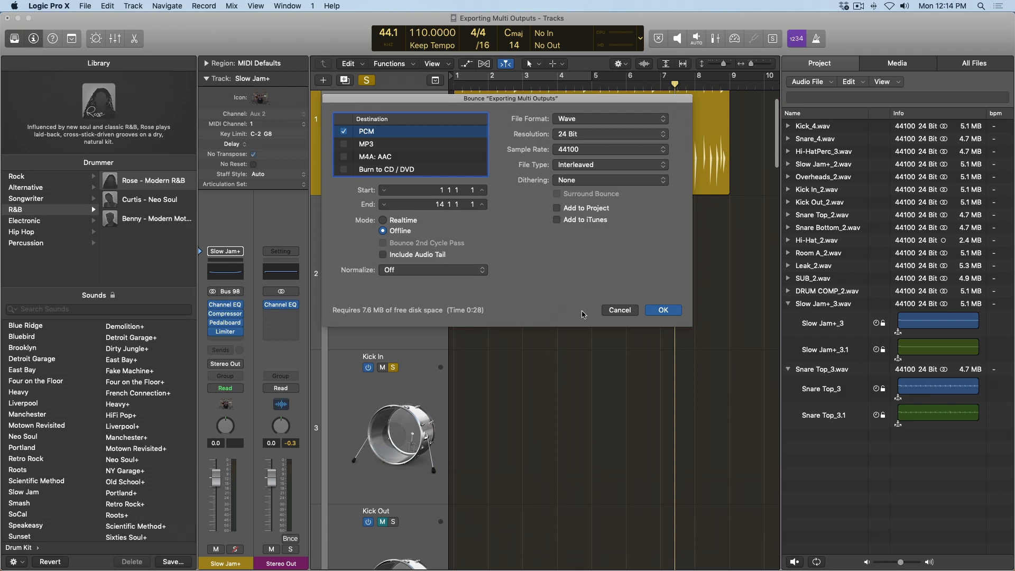
Cancel the Bounce dialog so nothing is exported.
click(619, 309)
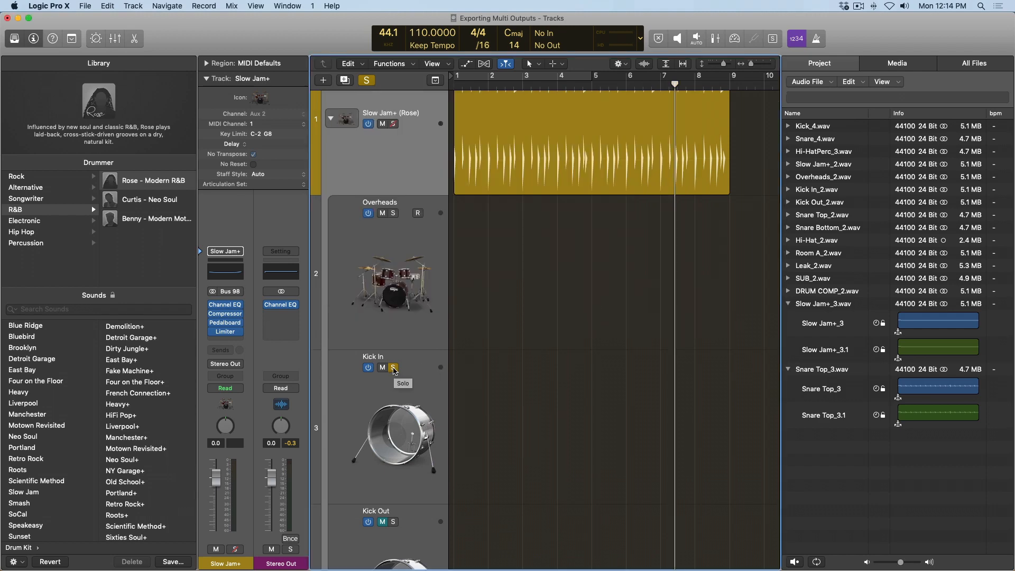
scroll(down, 3)
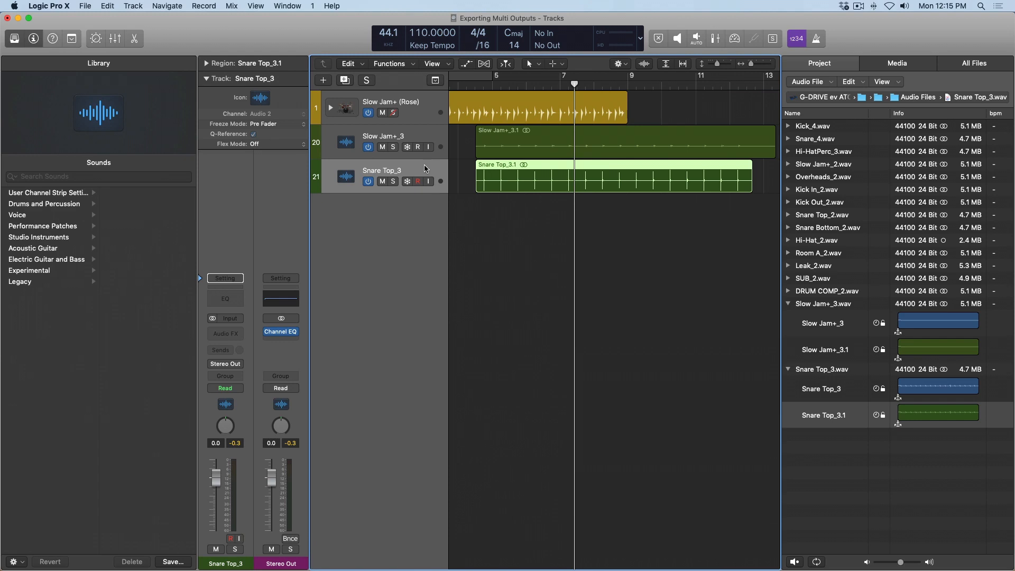
Create a new software instrument track using Ultrabeat (Multi Output).
click(323, 79)
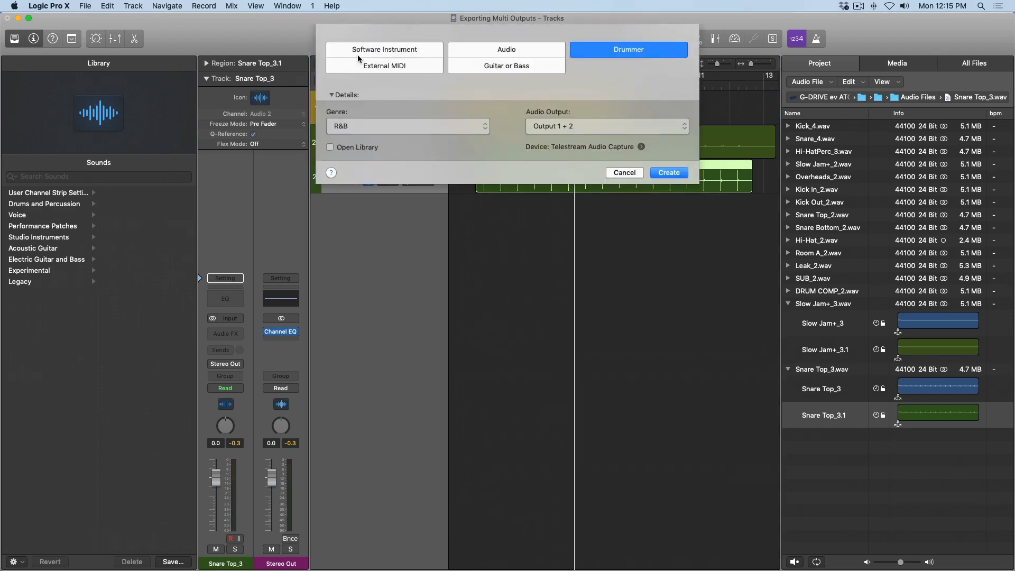
click(384, 49)
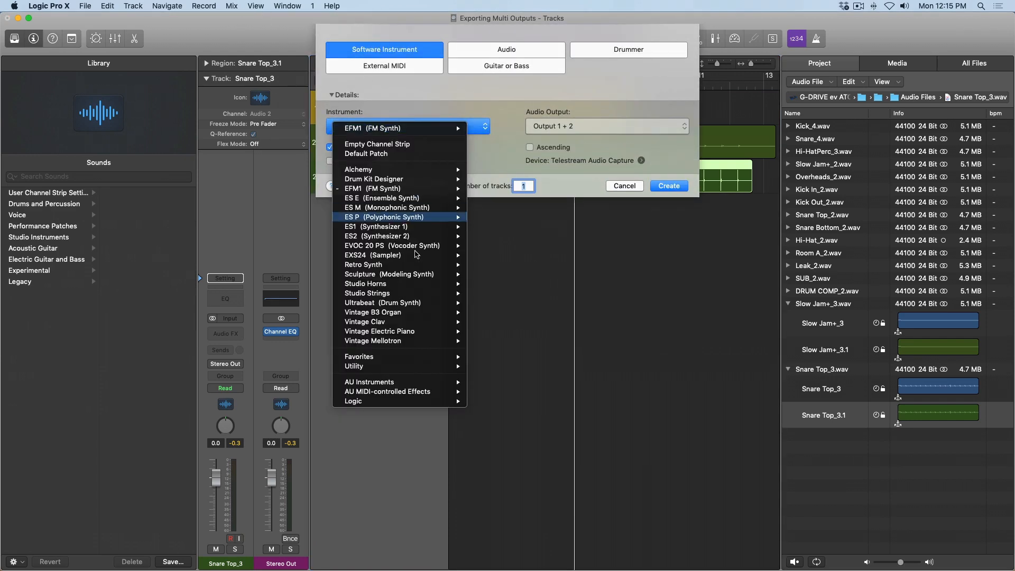
click(382, 303)
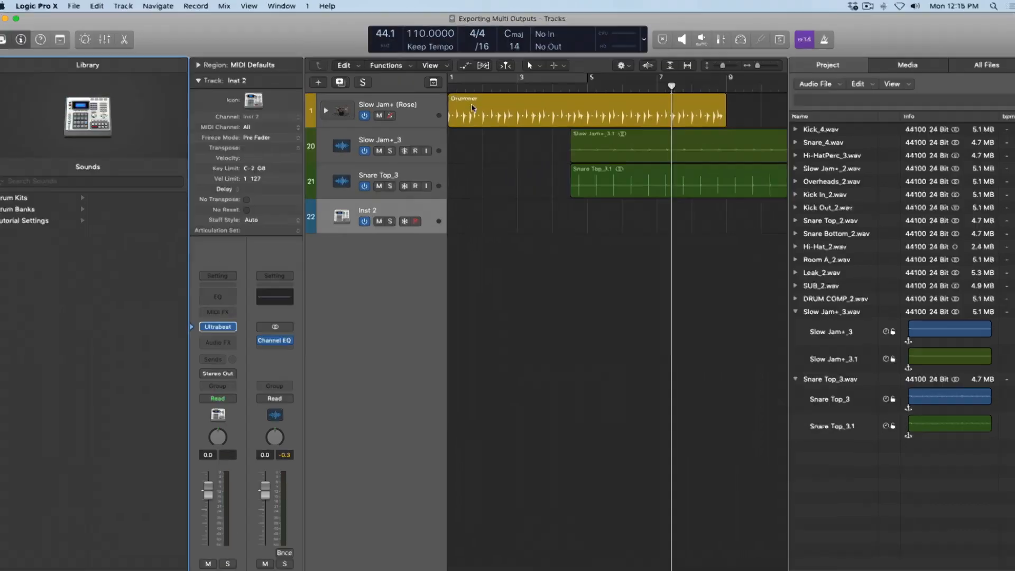
right_click(473, 108)
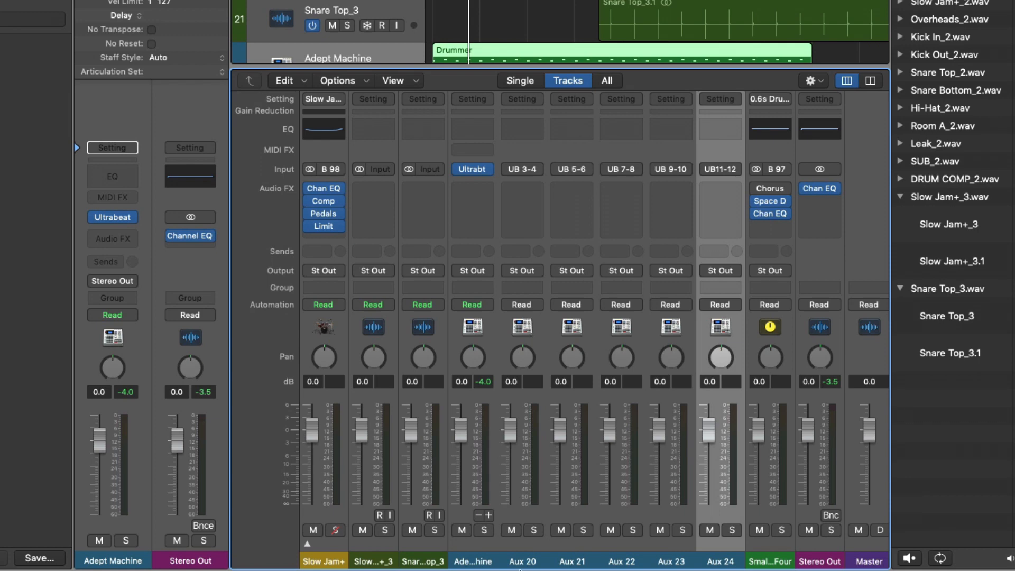
Bring up the Ultrabeat plug-in window from the Adept Machine channel strip.
click(533, 530)
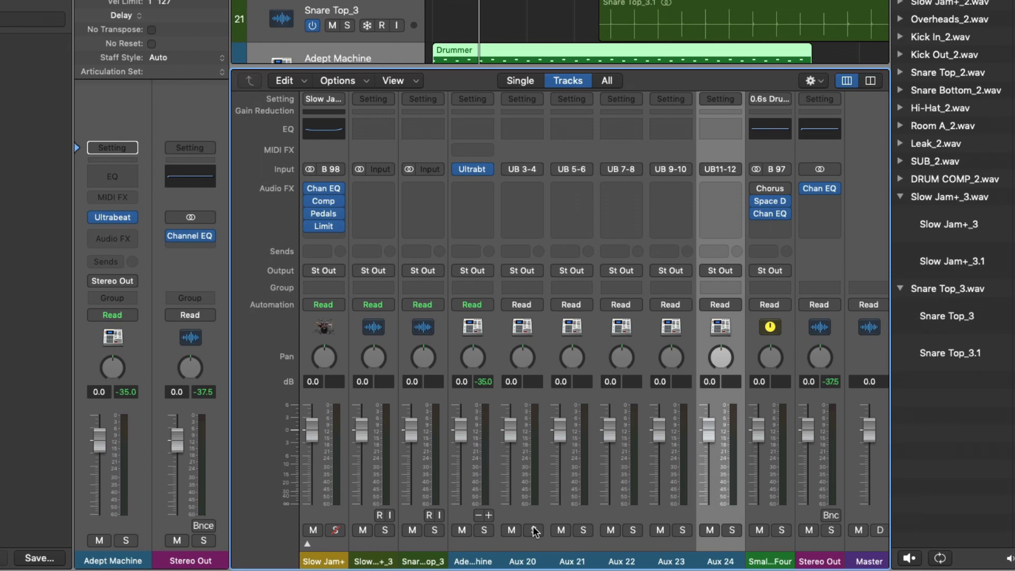
mouse_move(491, 189)
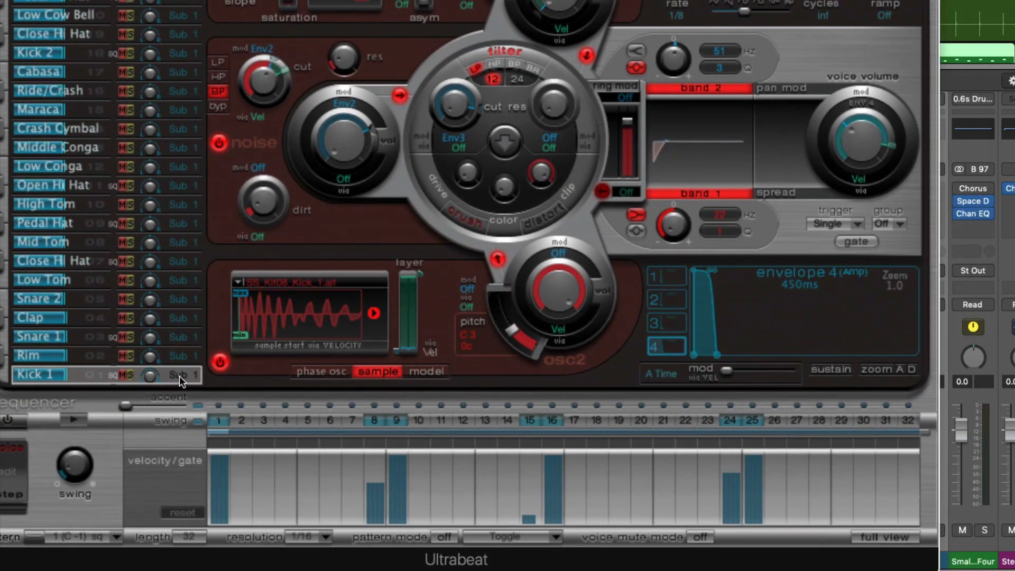
Assign Kick 1 to Sub Group 2 and Snare 1 to Sub Group 3 in Ultrabeat.
click(186, 375)
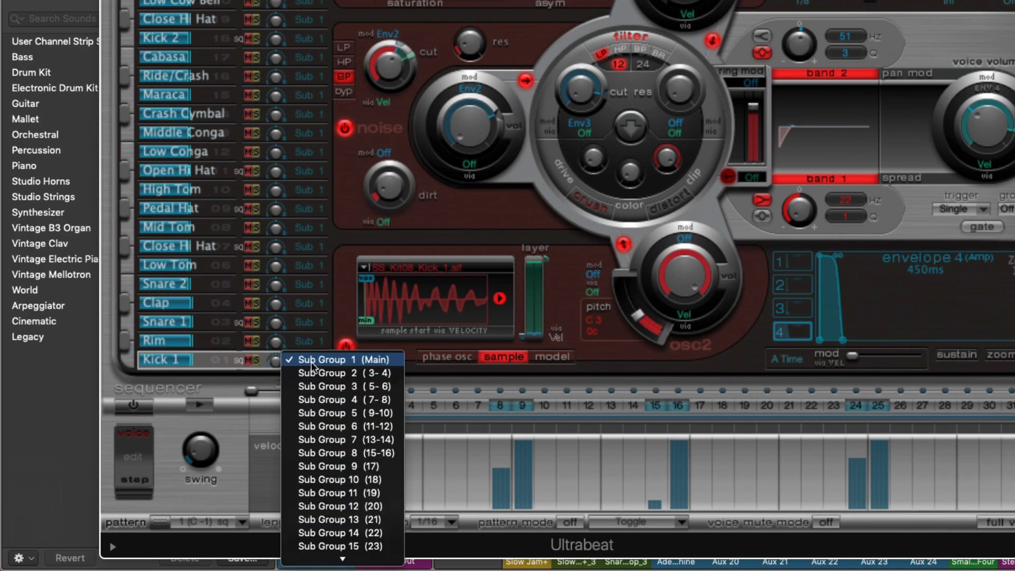
click(342, 372)
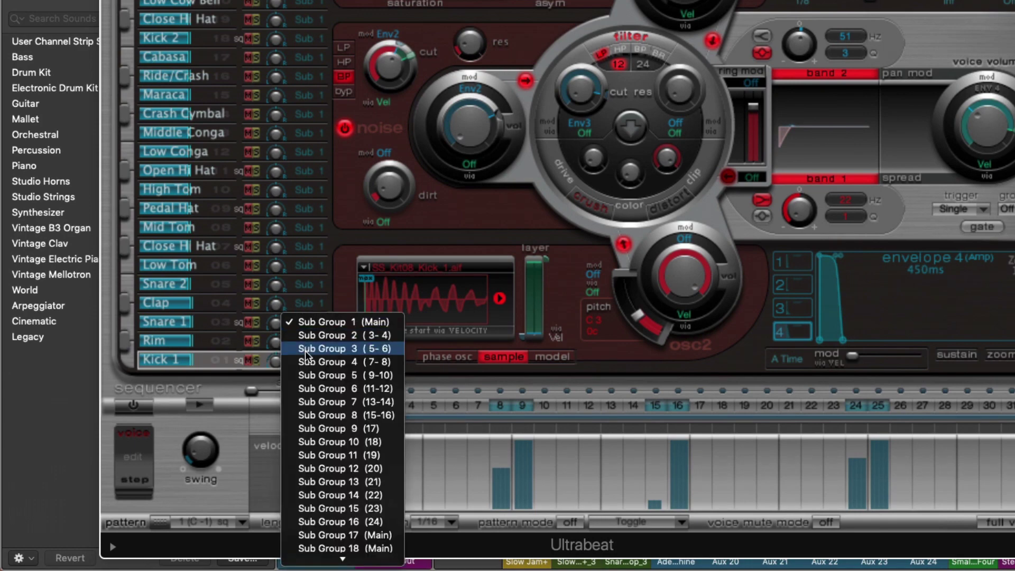
click(345, 348)
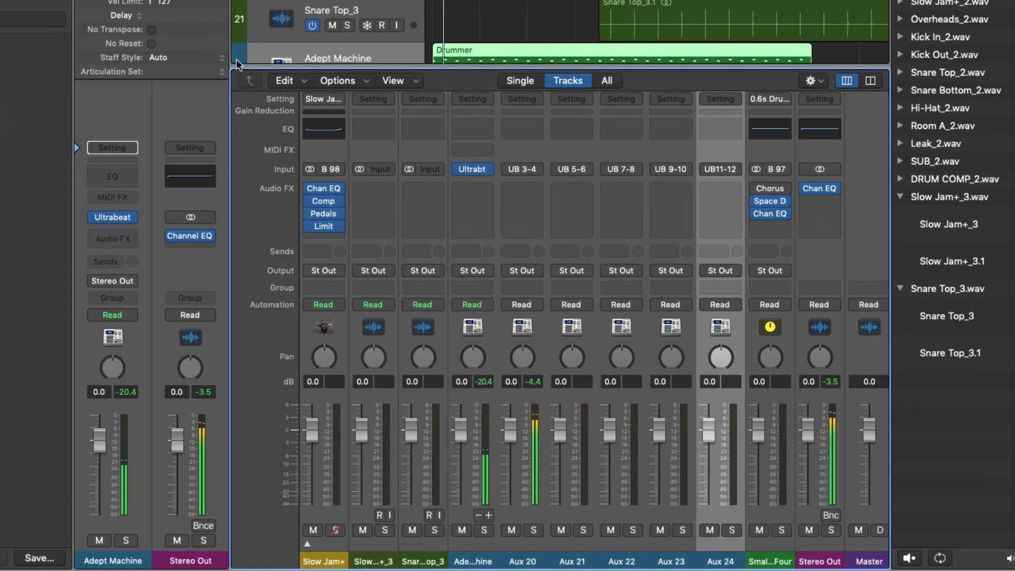
Solo the Aux 20 and Aux 21 channels to hear the separated kick and snare.
click(534, 530)
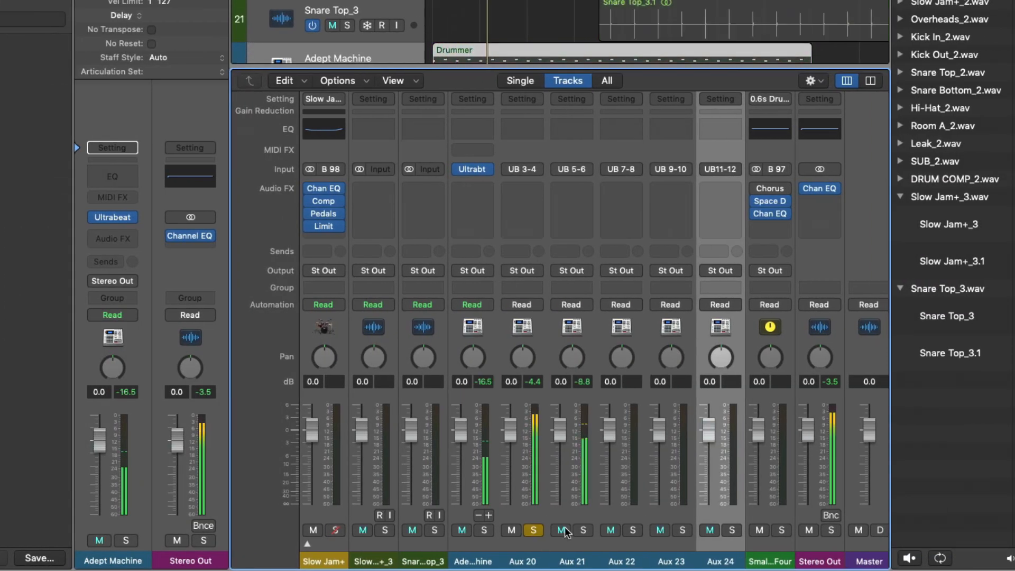
click(582, 530)
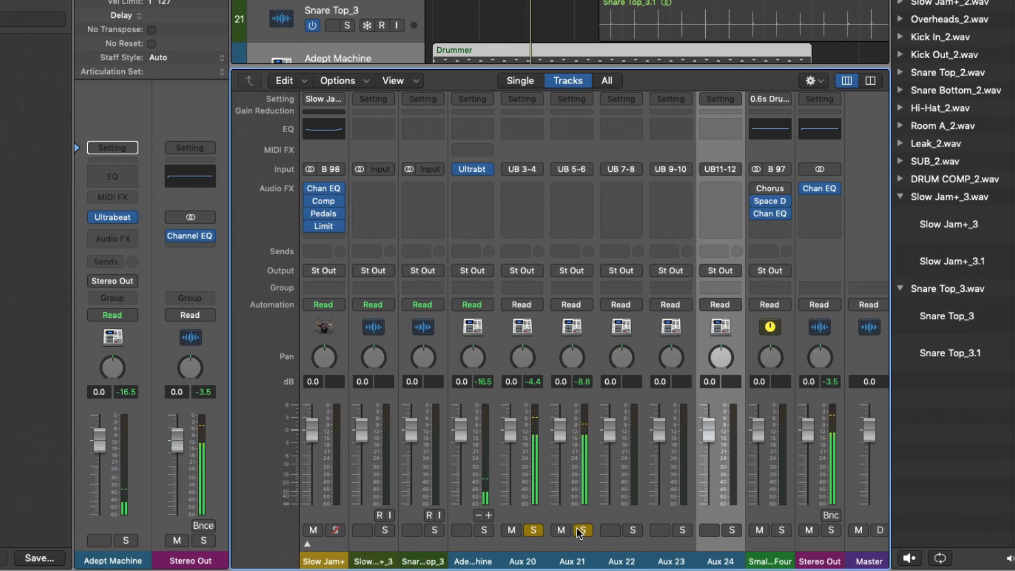